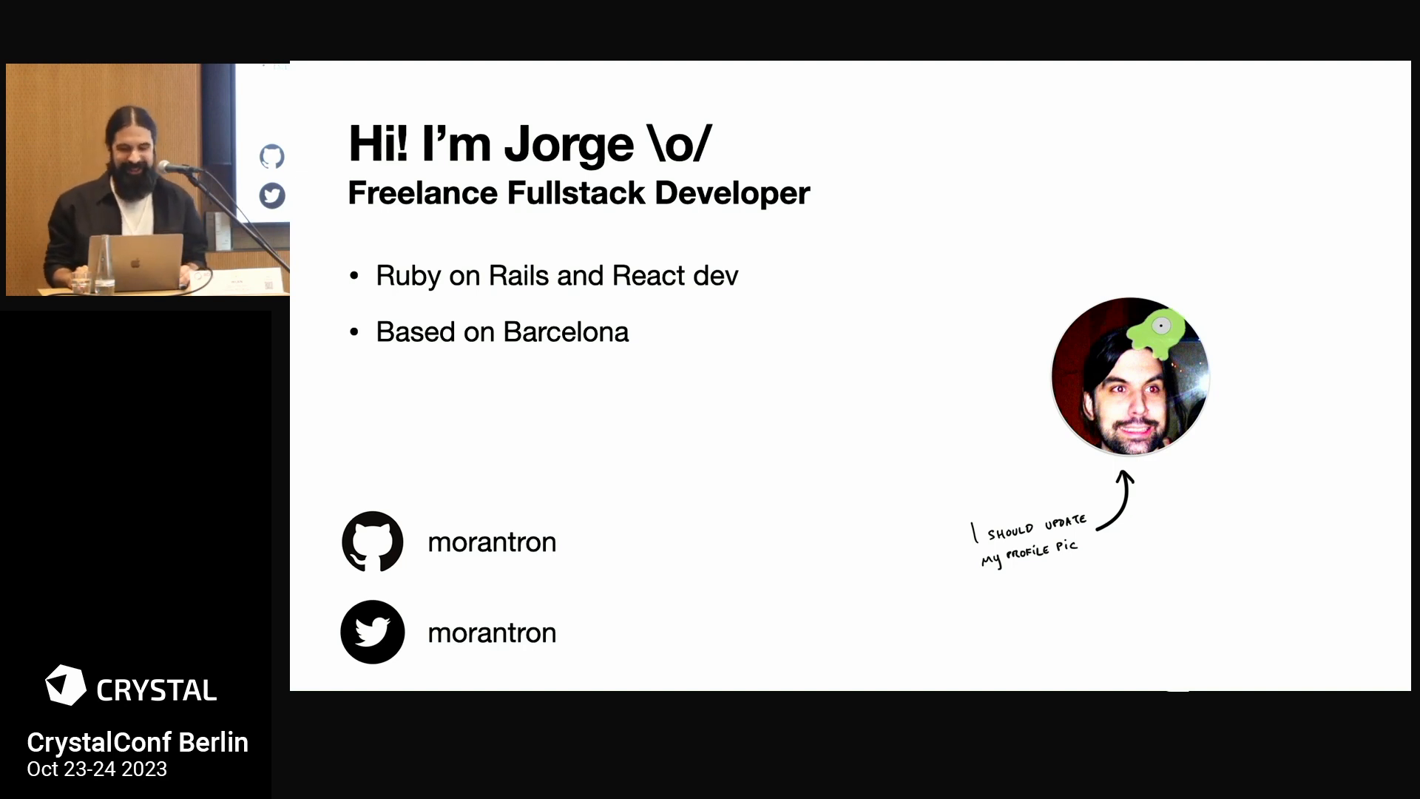
Step: Advance through the opening slides of the presentation with the arrow keys
key(Right)
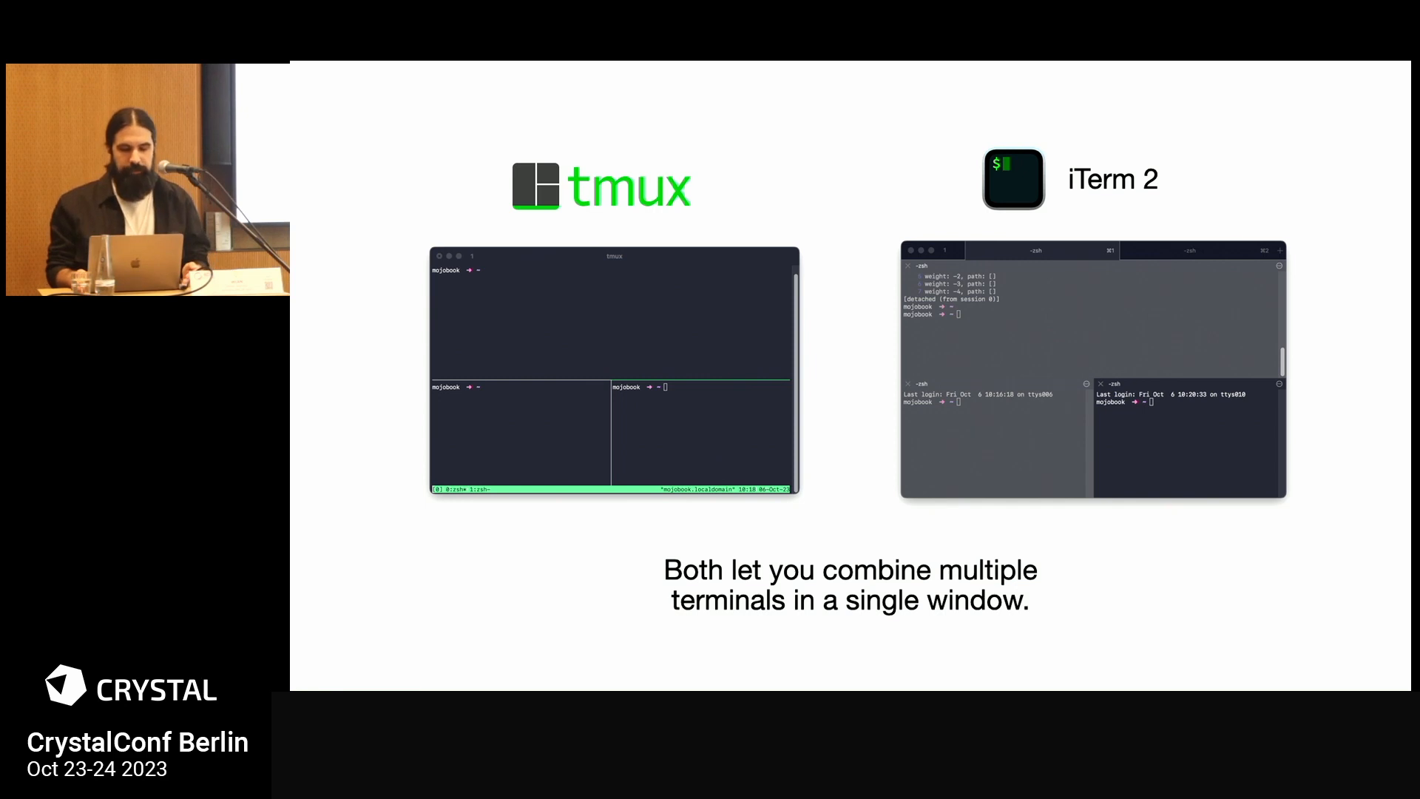
key(right)
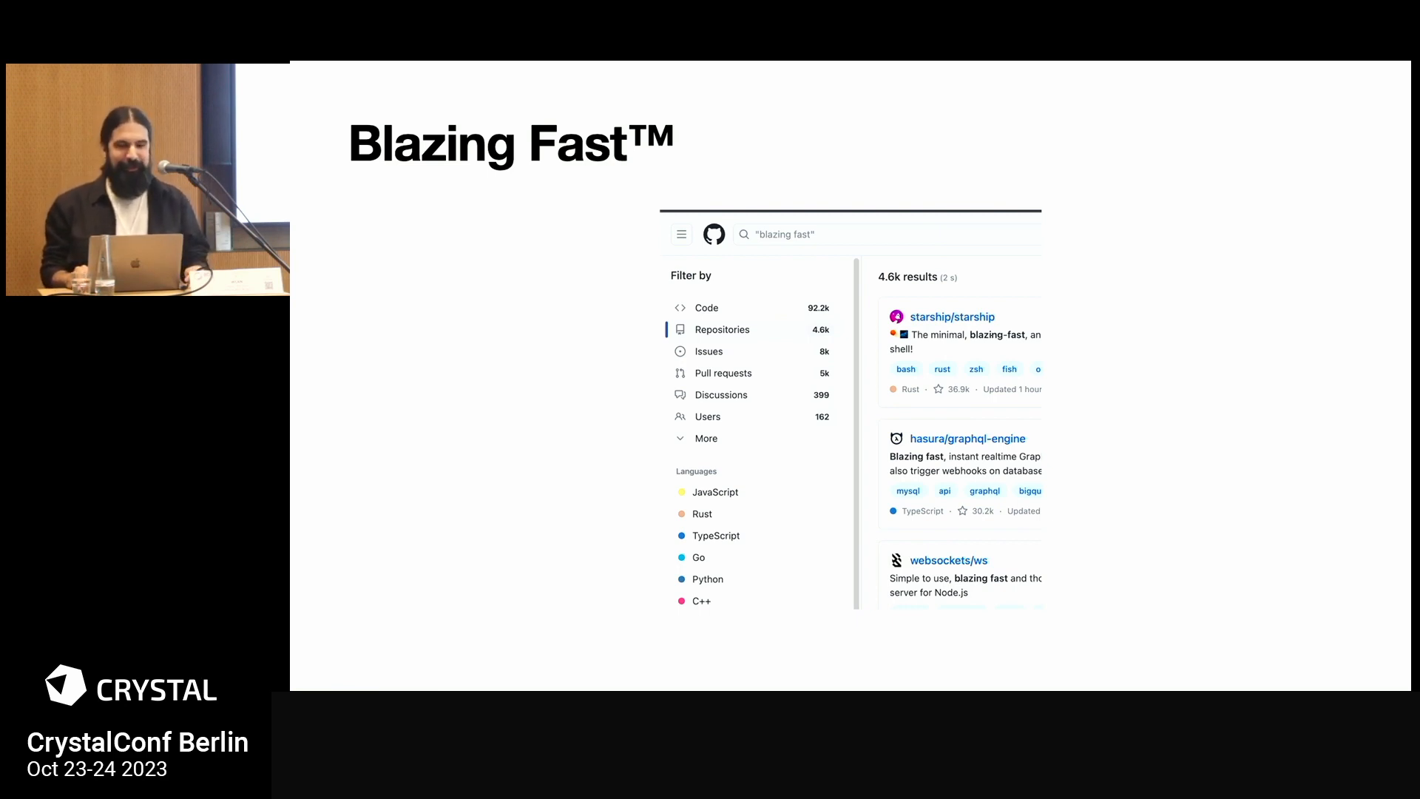
key(Right)
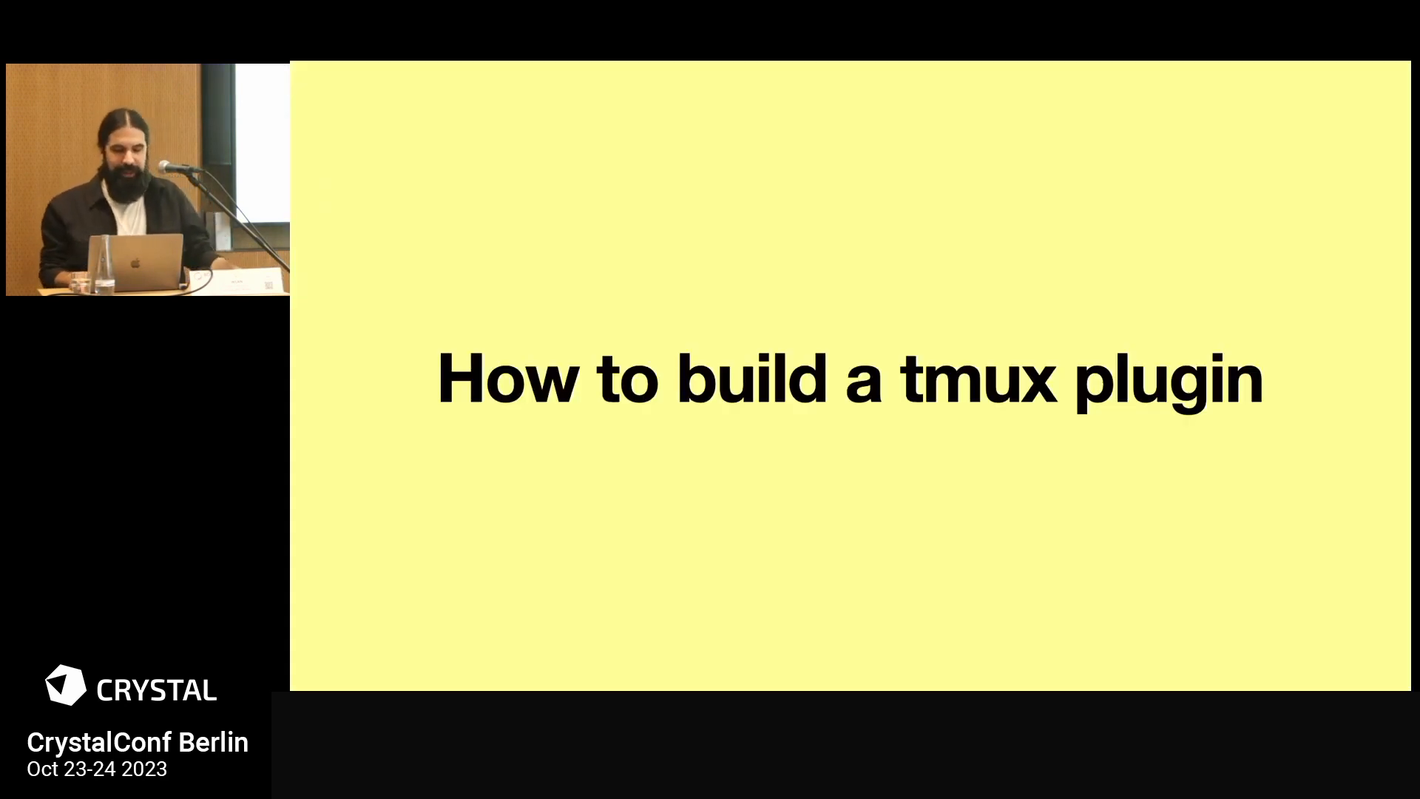
key(Right)
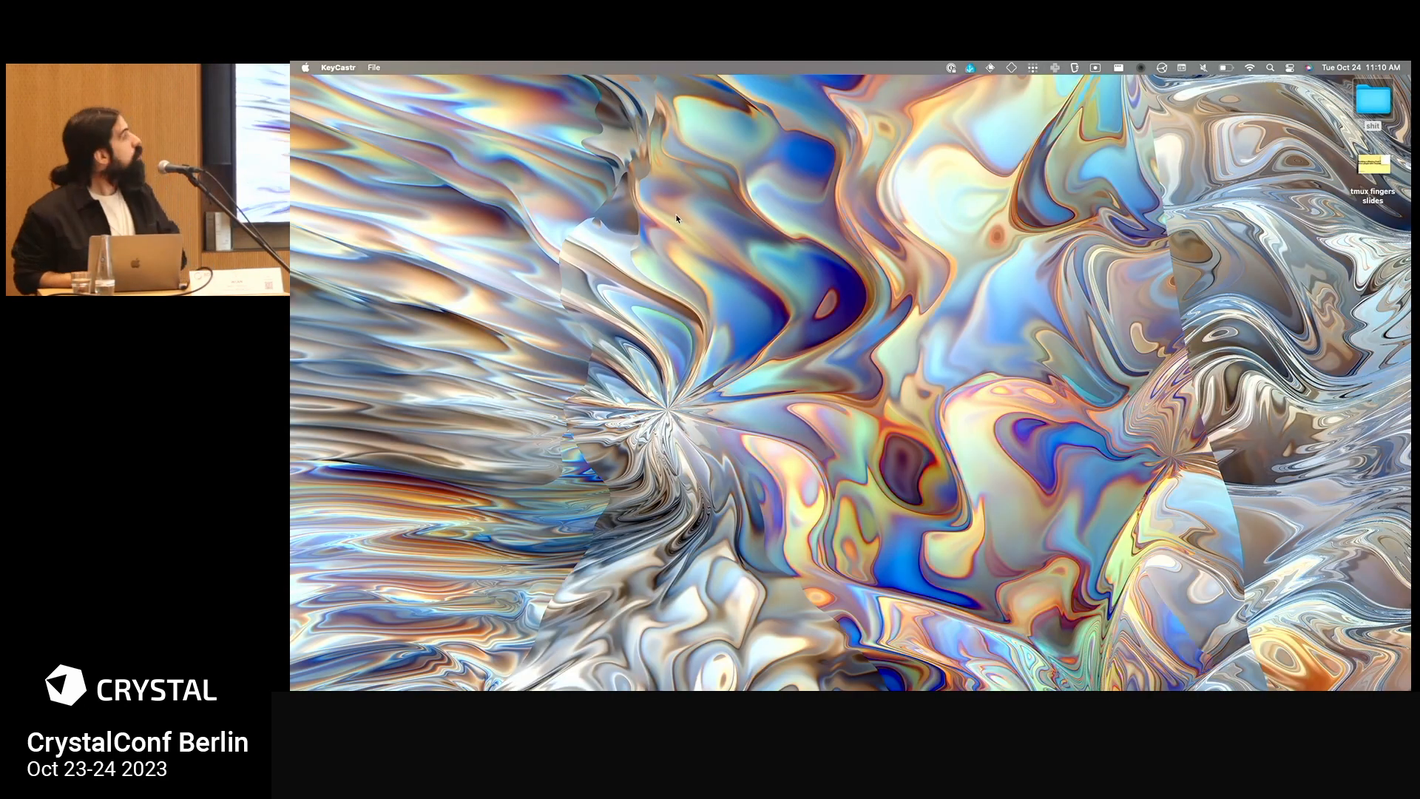
Step: Switch from the slideshow to iTerm via the application switcher
key(cmd+tab)
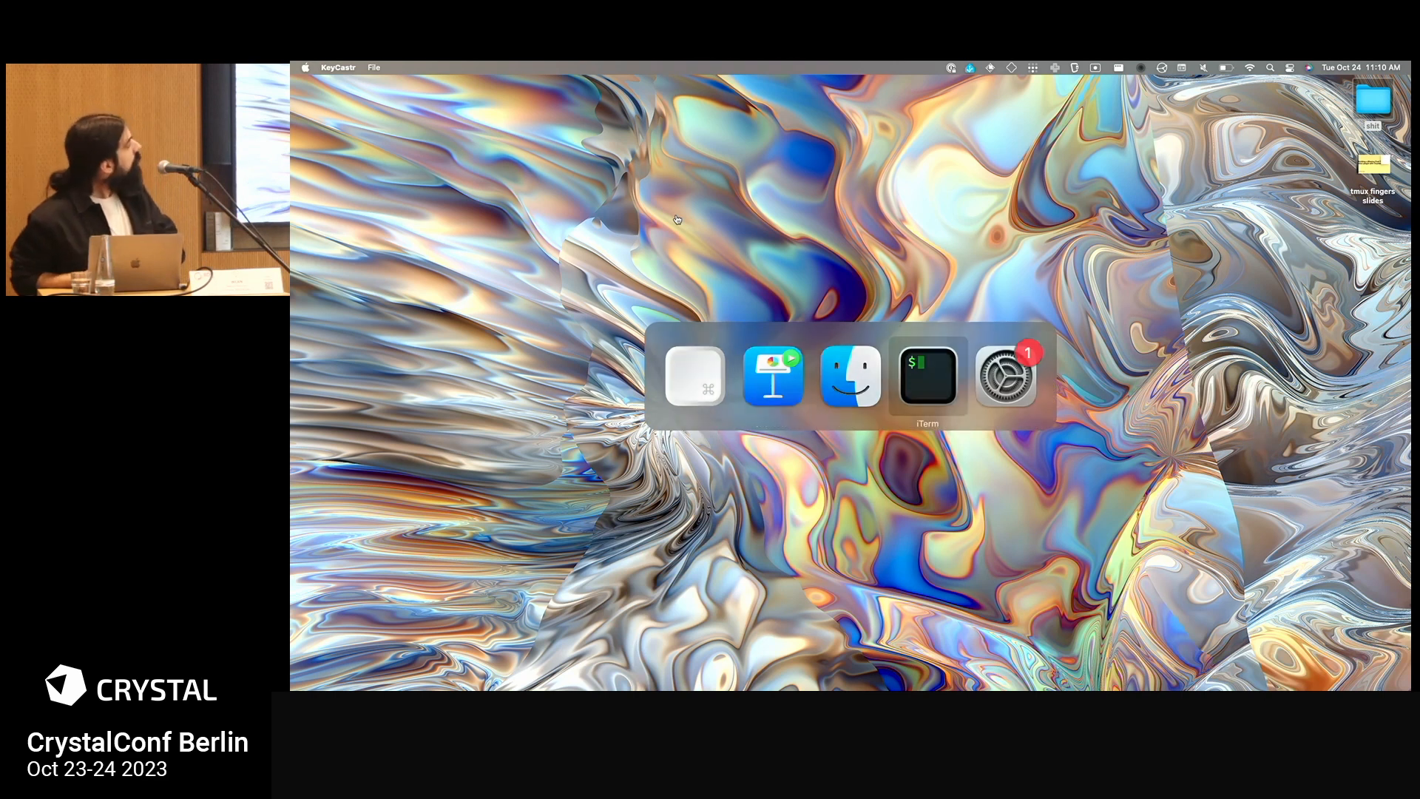
click(926, 376)
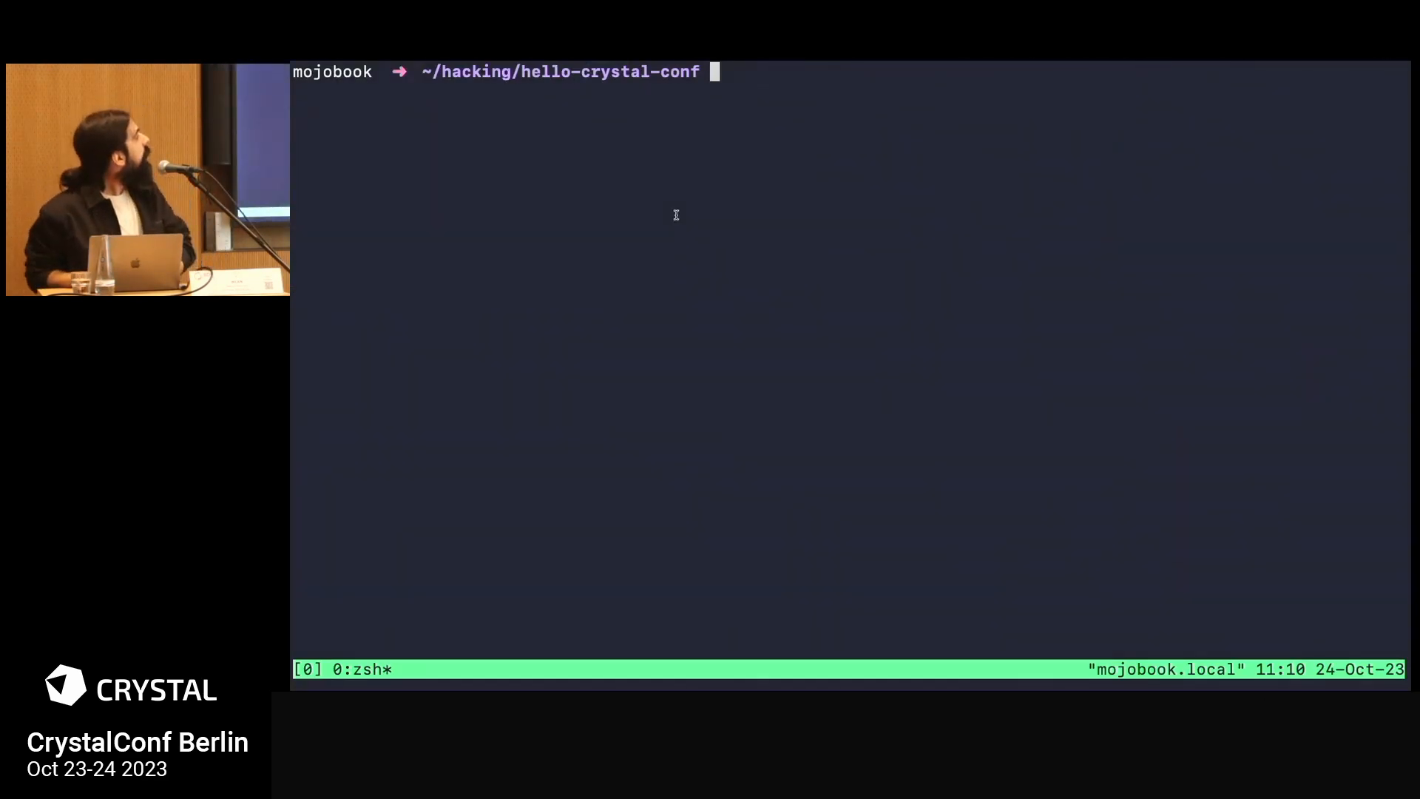
Step: Show the project tree and the contents of hello-crystal-conf.tmux
text(tree)
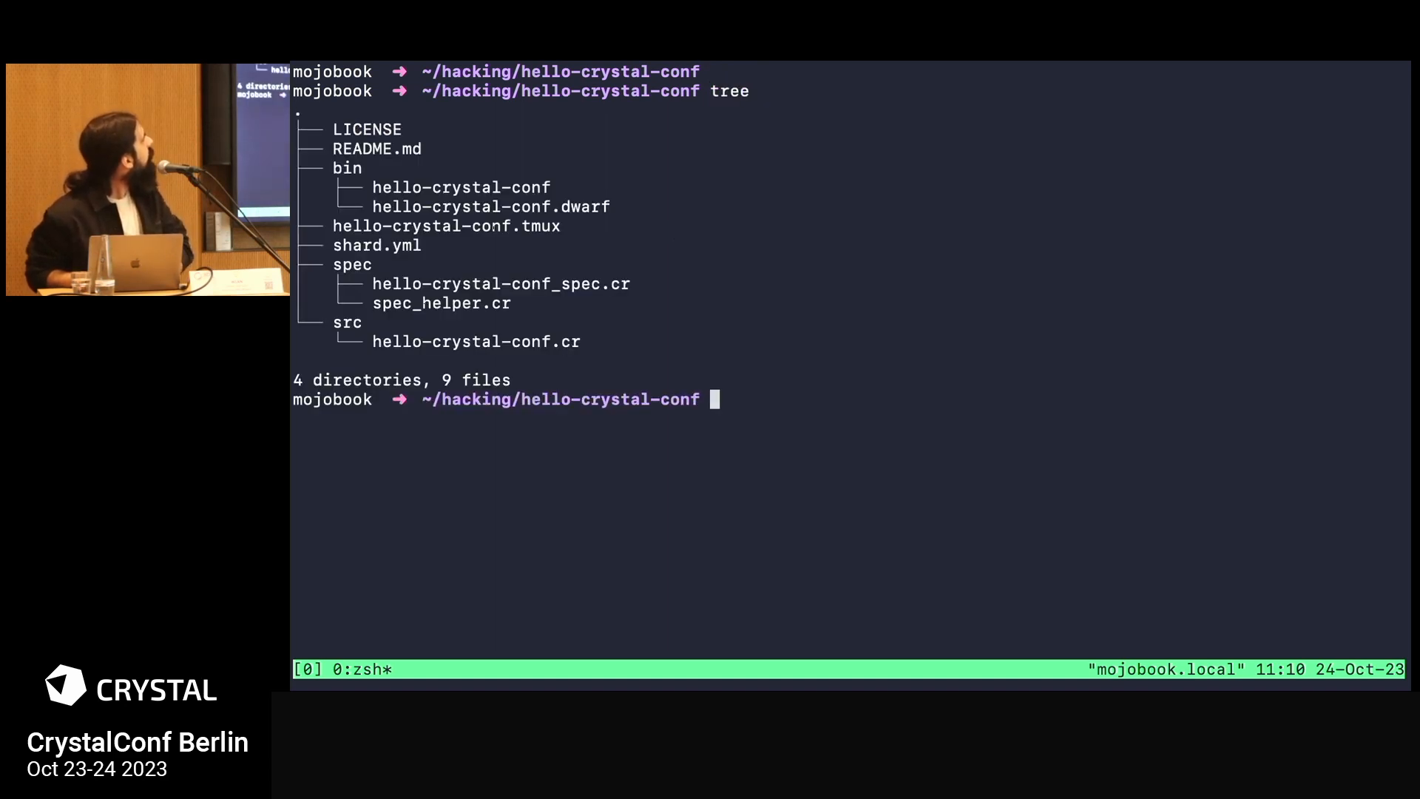
text(cat)
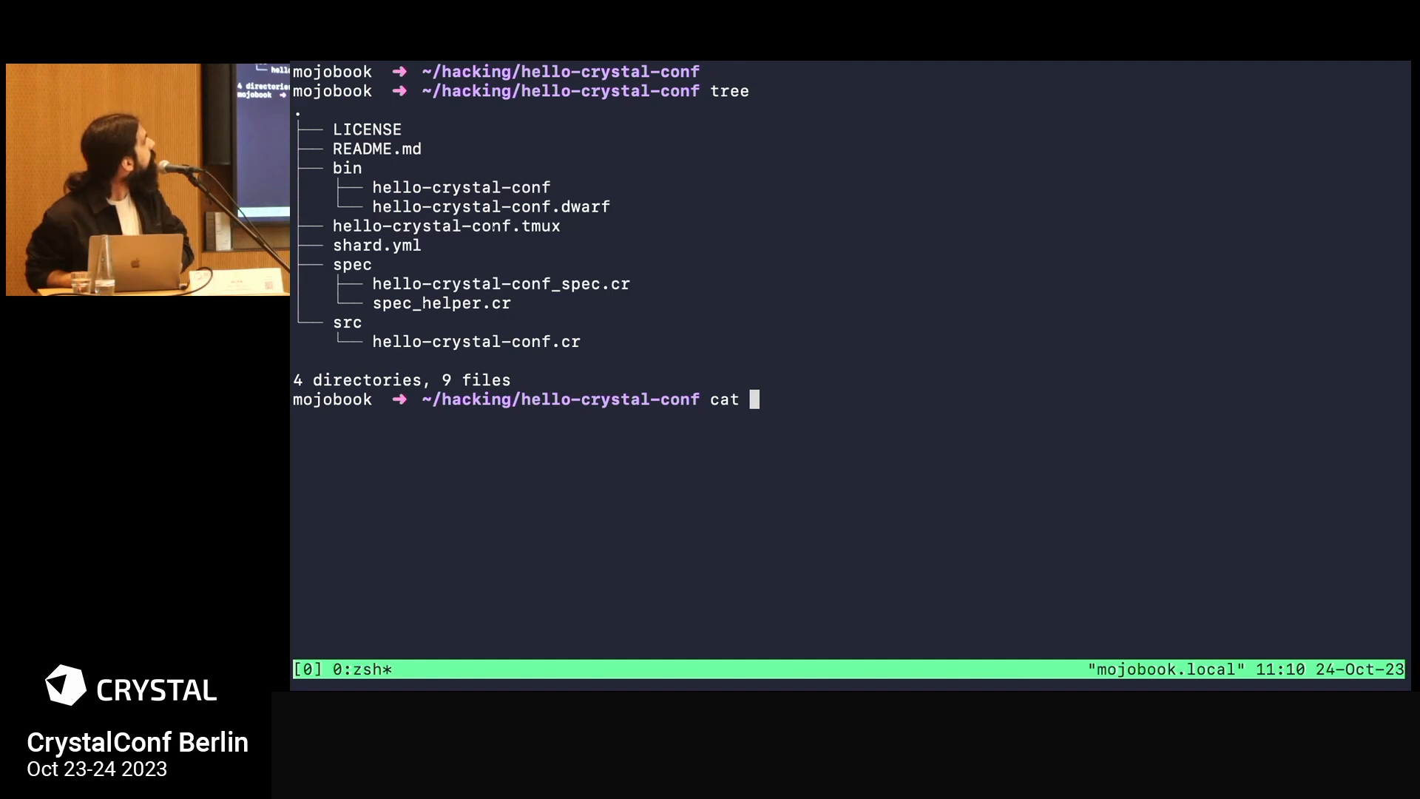
text(hello-crystal-conf.tmux)
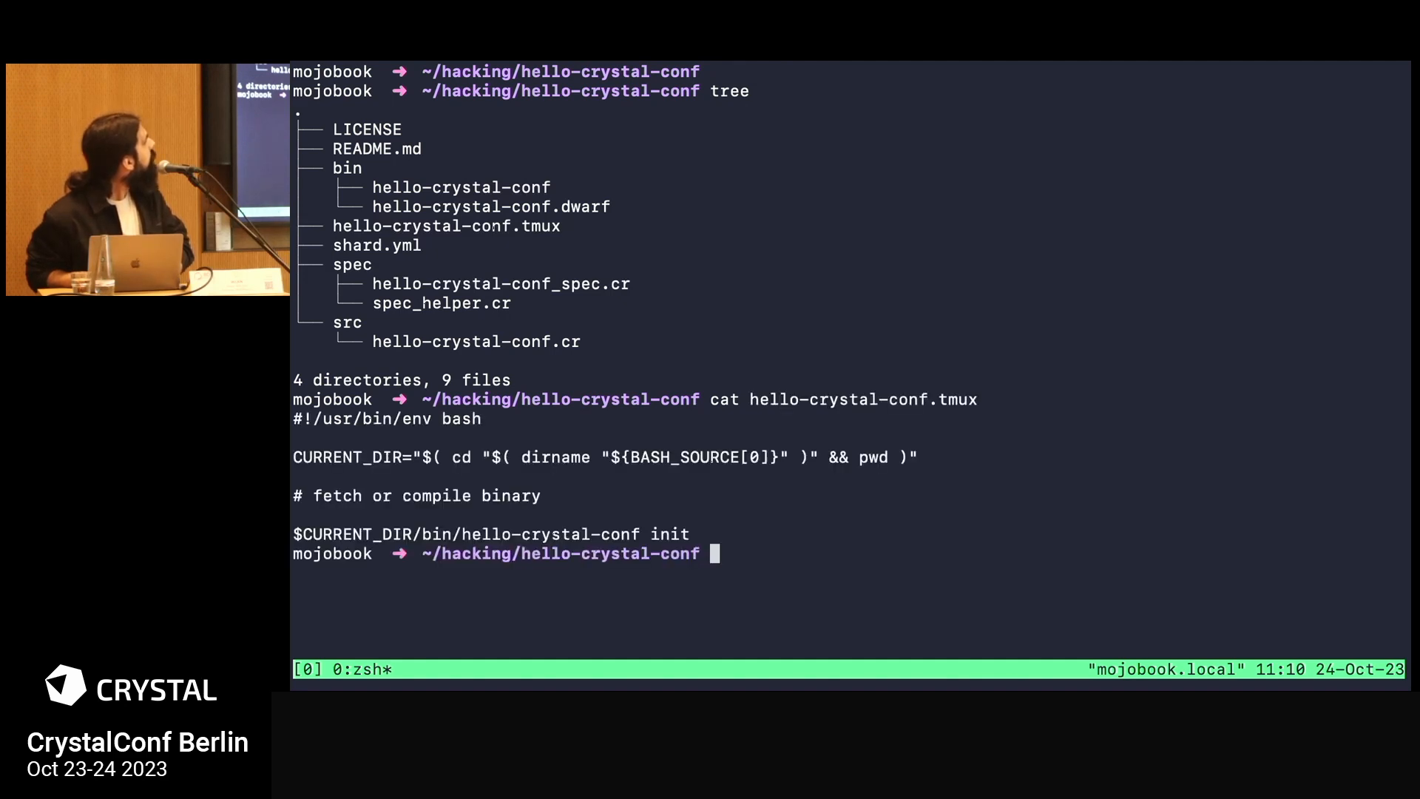
Step: Open hello-crystal-conf.tmux in Neovim with vim !$, then quit back to the shell
text(vim !$)
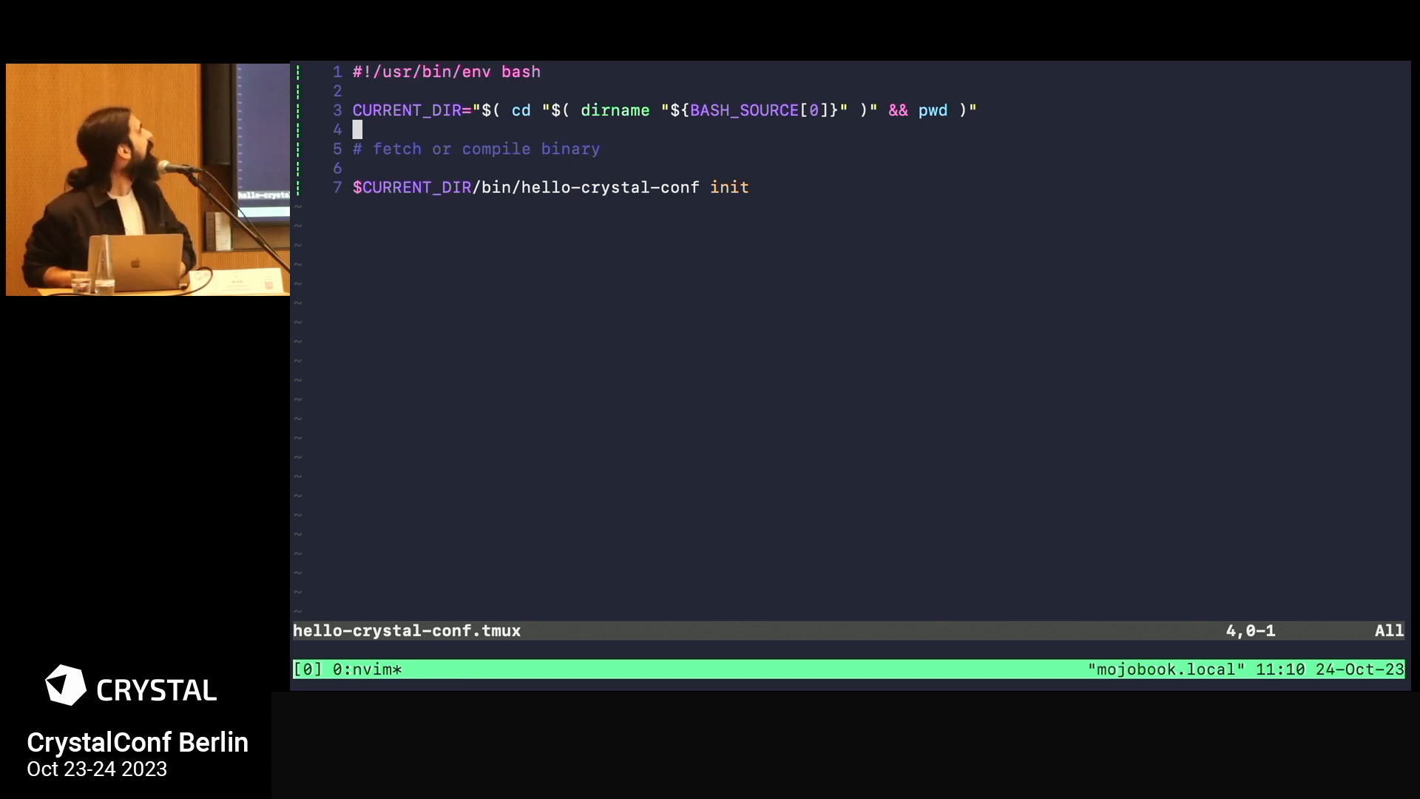
key(V)
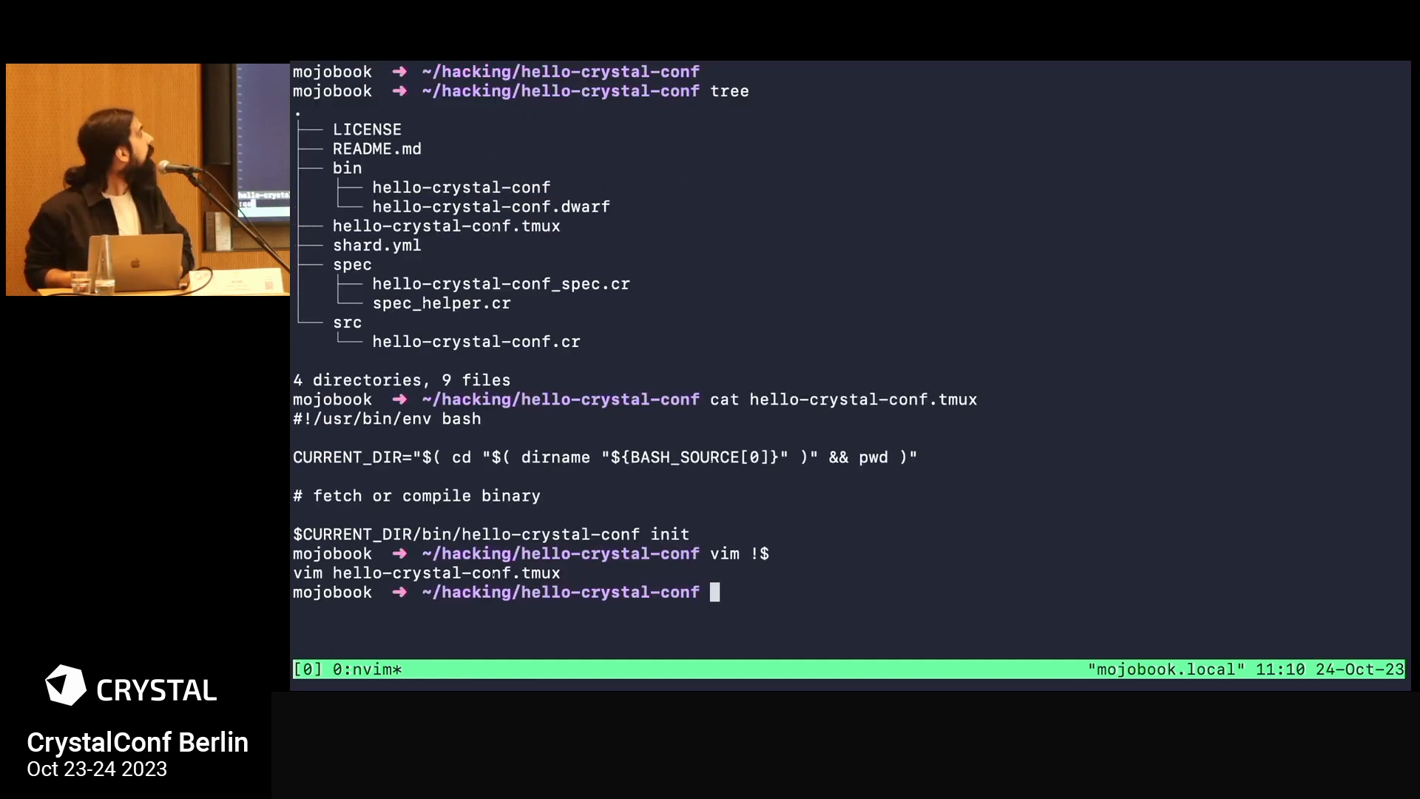
Step: Open src/hello-crystal-conf.cr in Neovim to review the init and run handlers, then close it
text(vim src/)
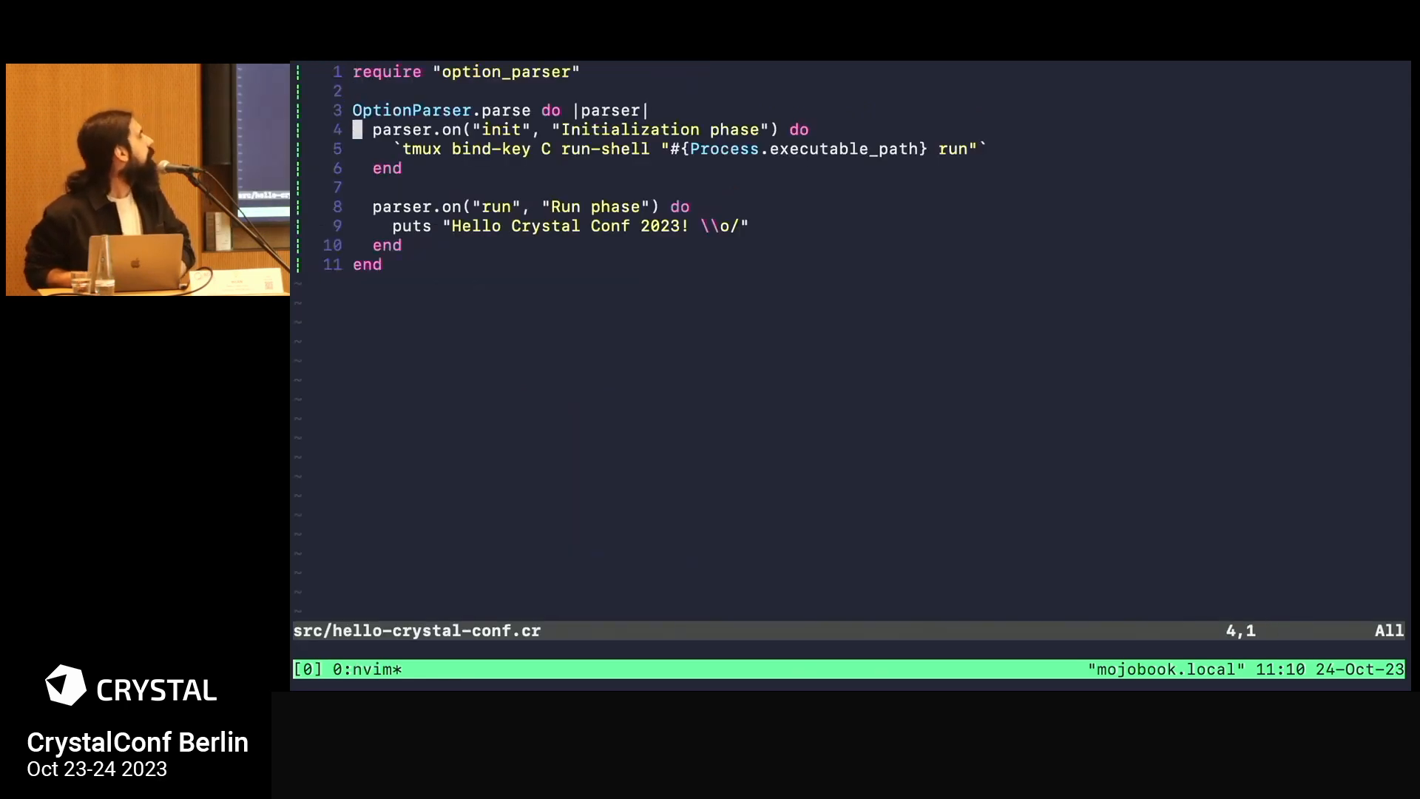
key(j)
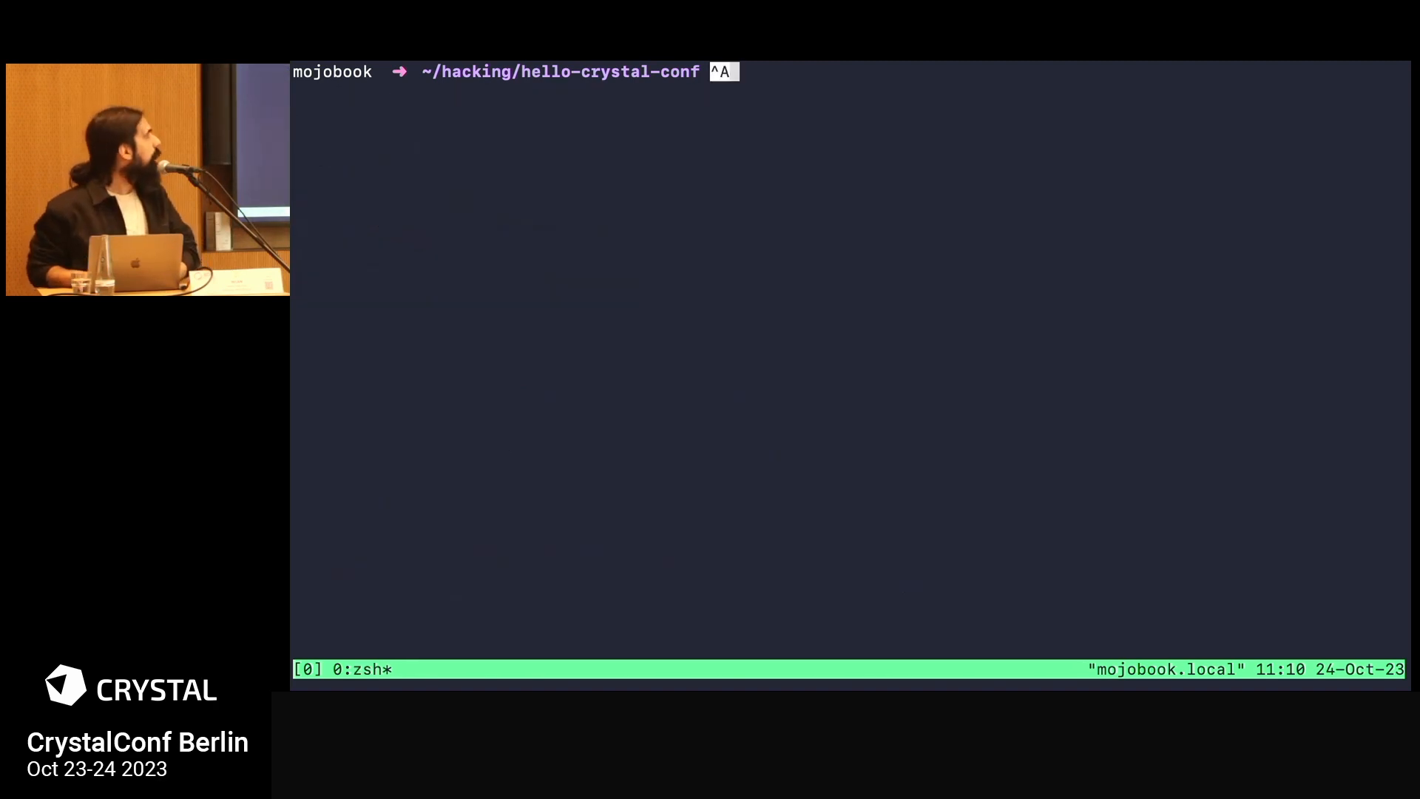
Step: Consult the tmux man page for the new-window command, then quit the pager
text(mant)
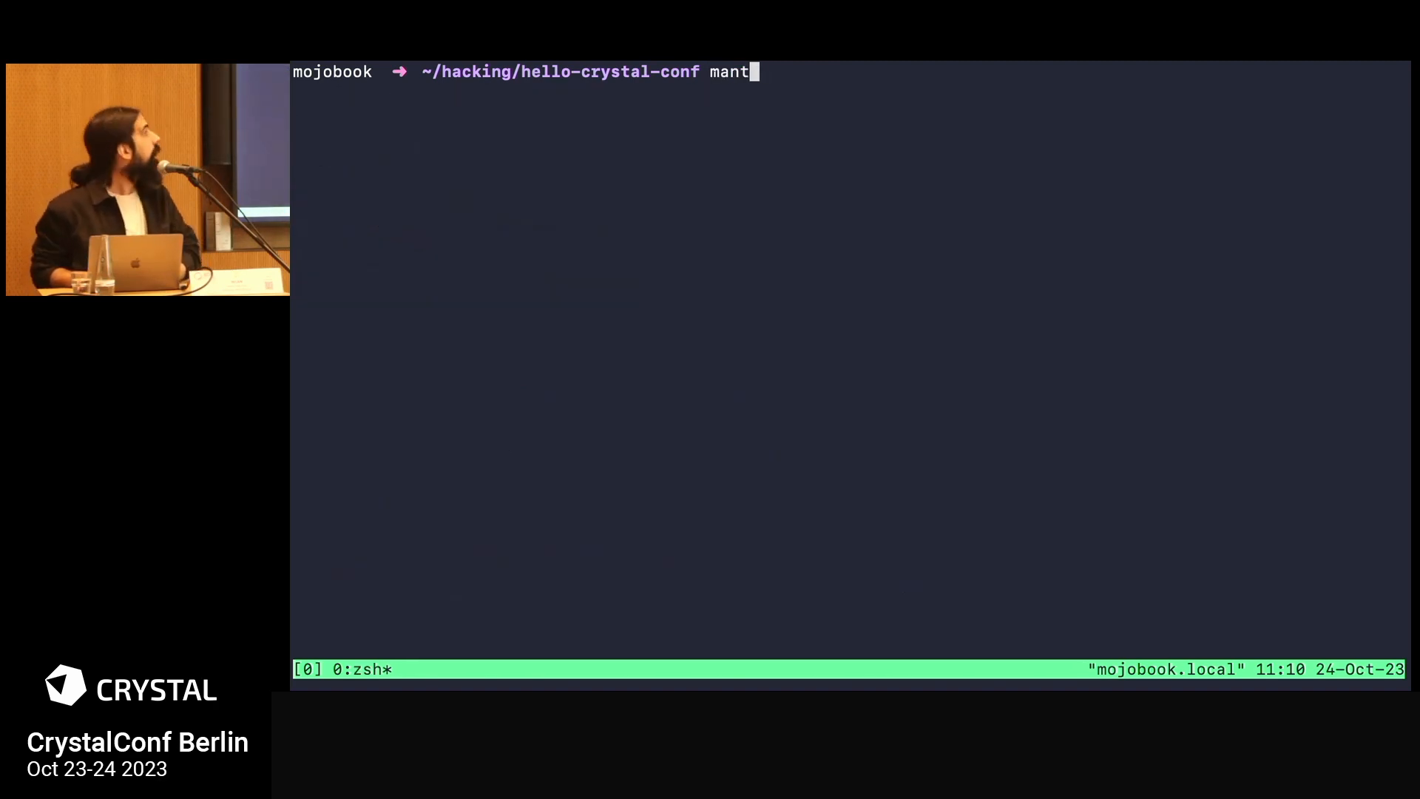
key(Return)
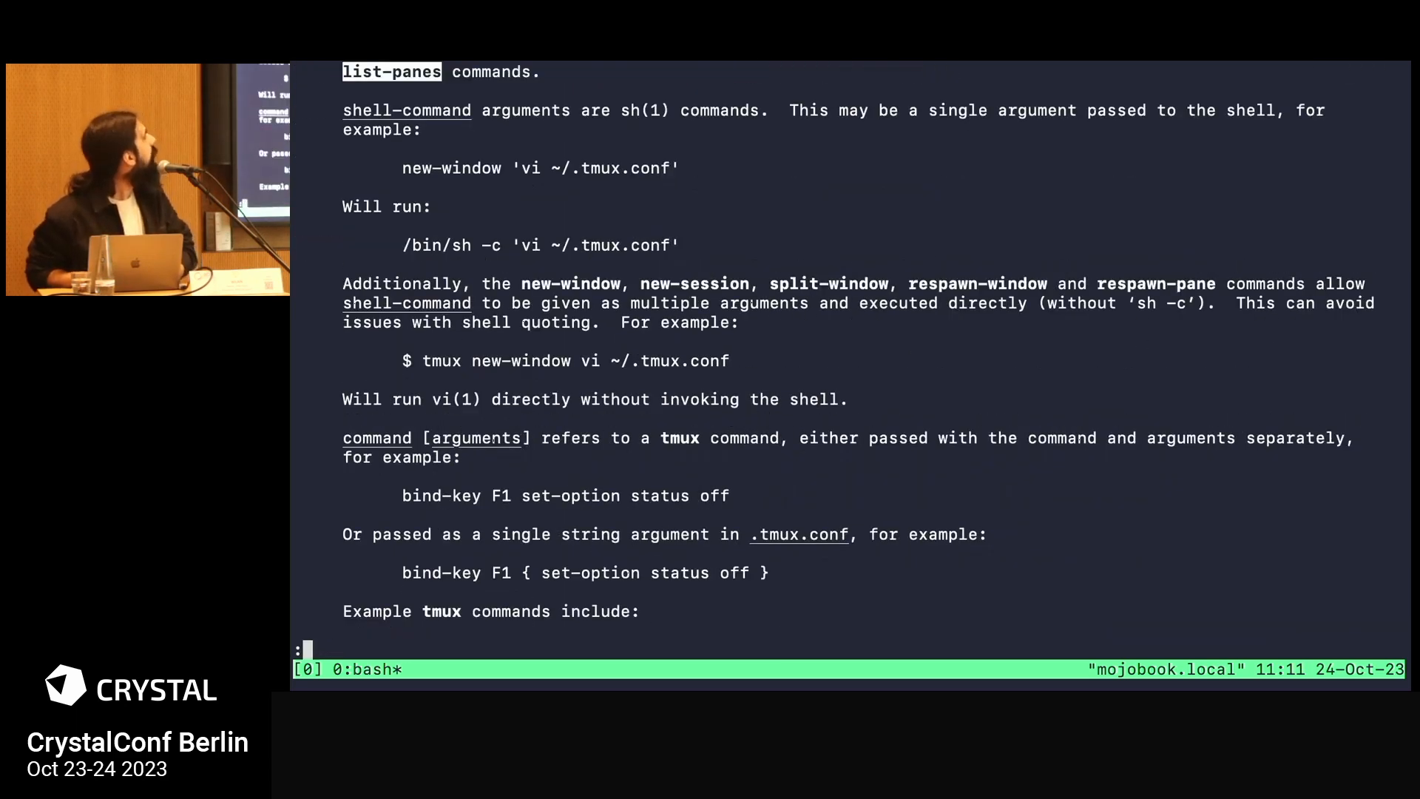
text(new-windo)
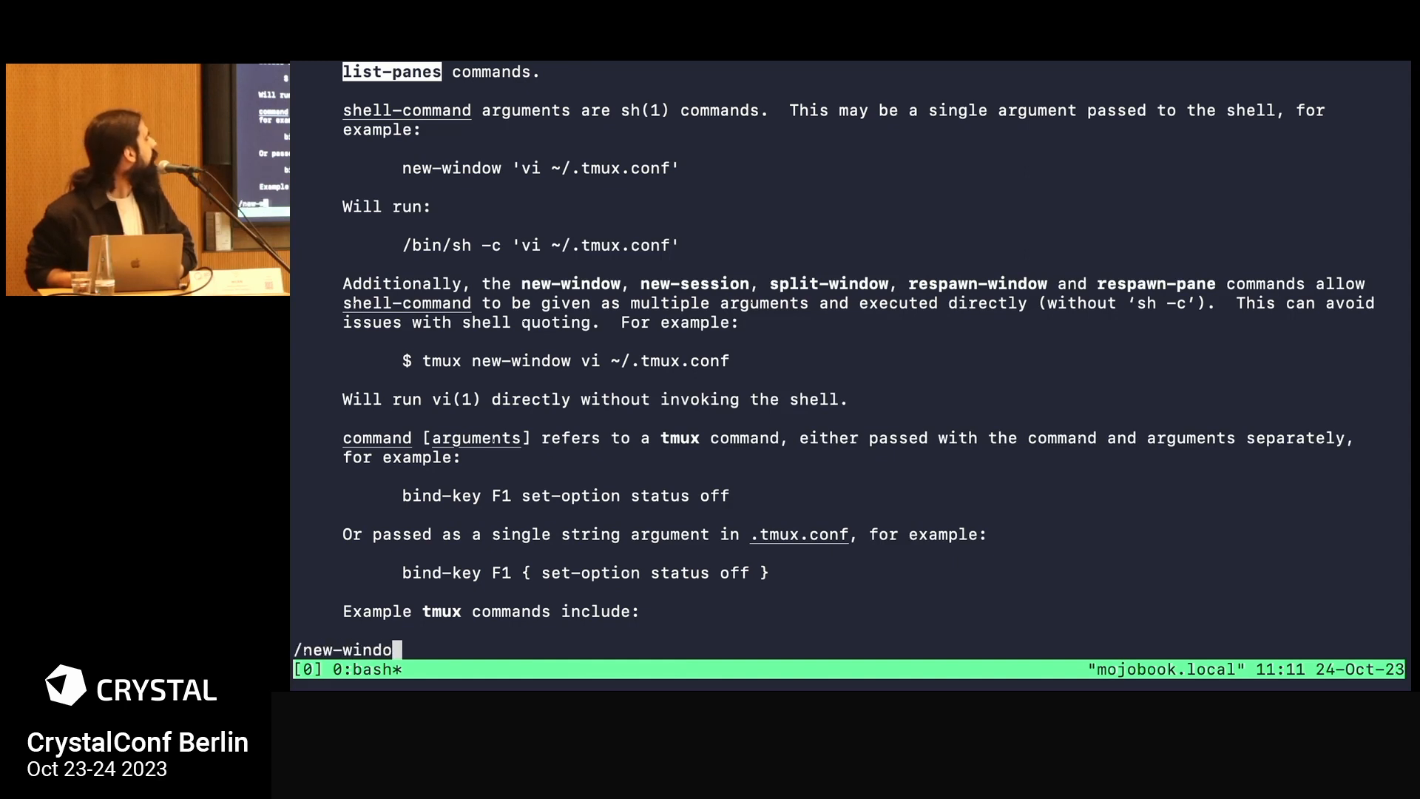
key(q)
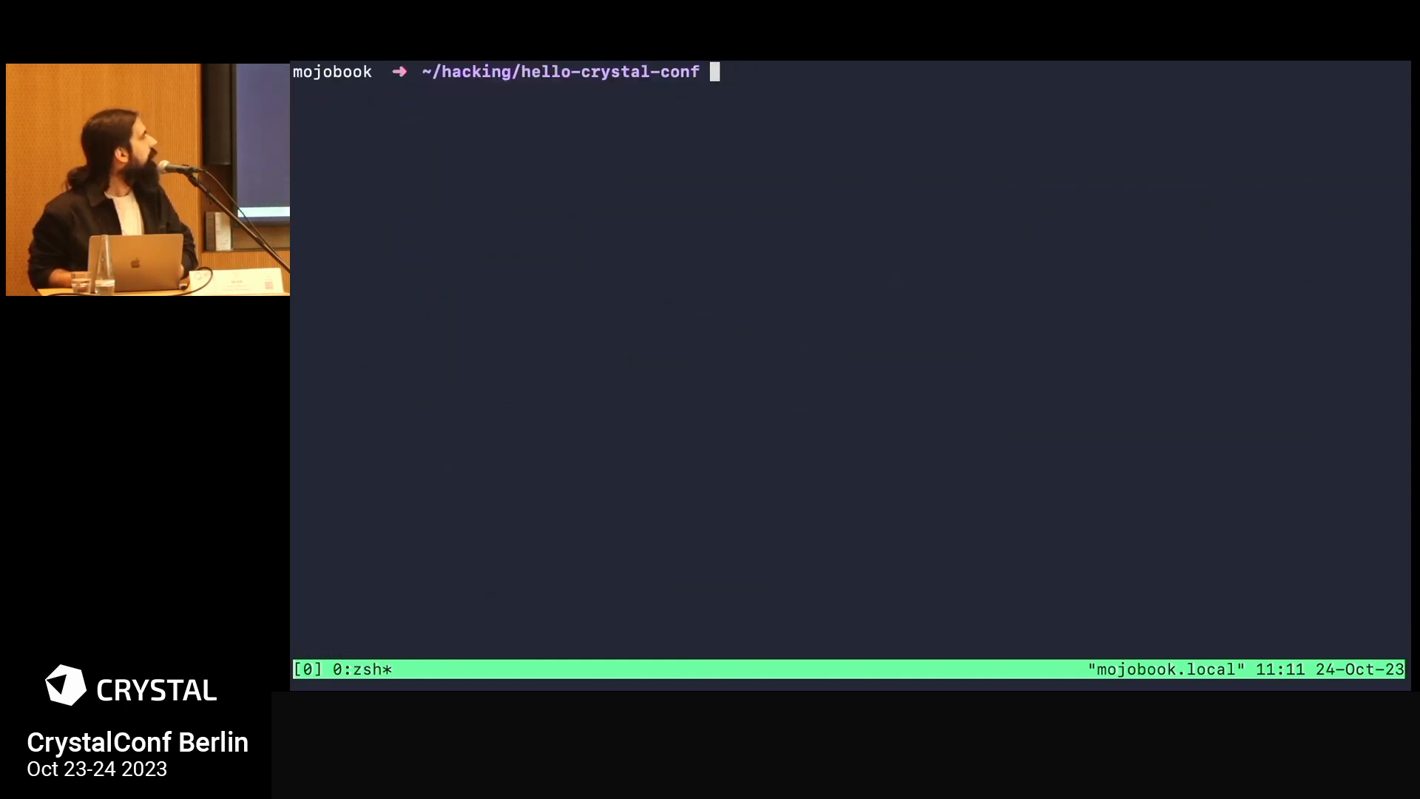
Step: Run tmux list-panes, then tmux new-window to add a second window to the session
text(tmux list-panes)
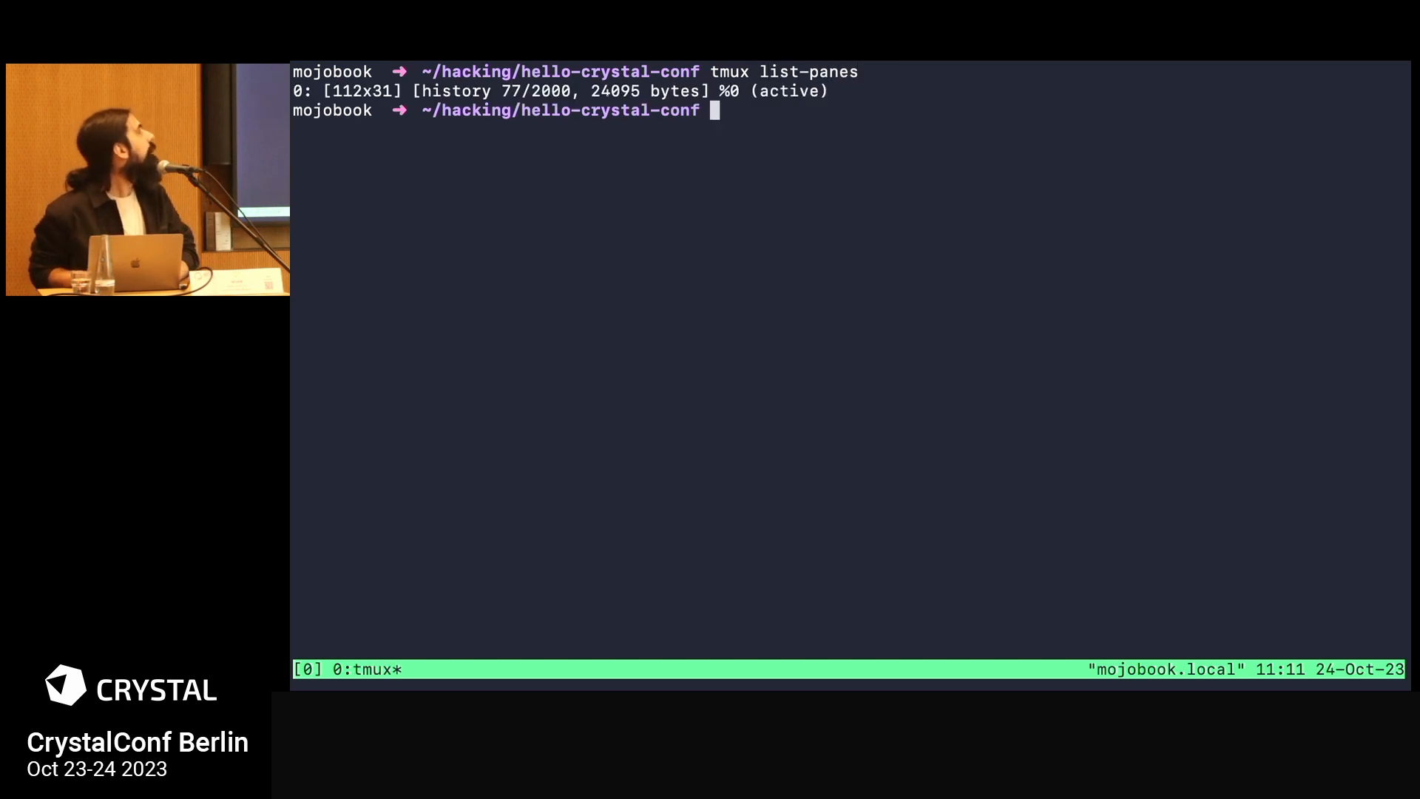
text(tmux new-window)
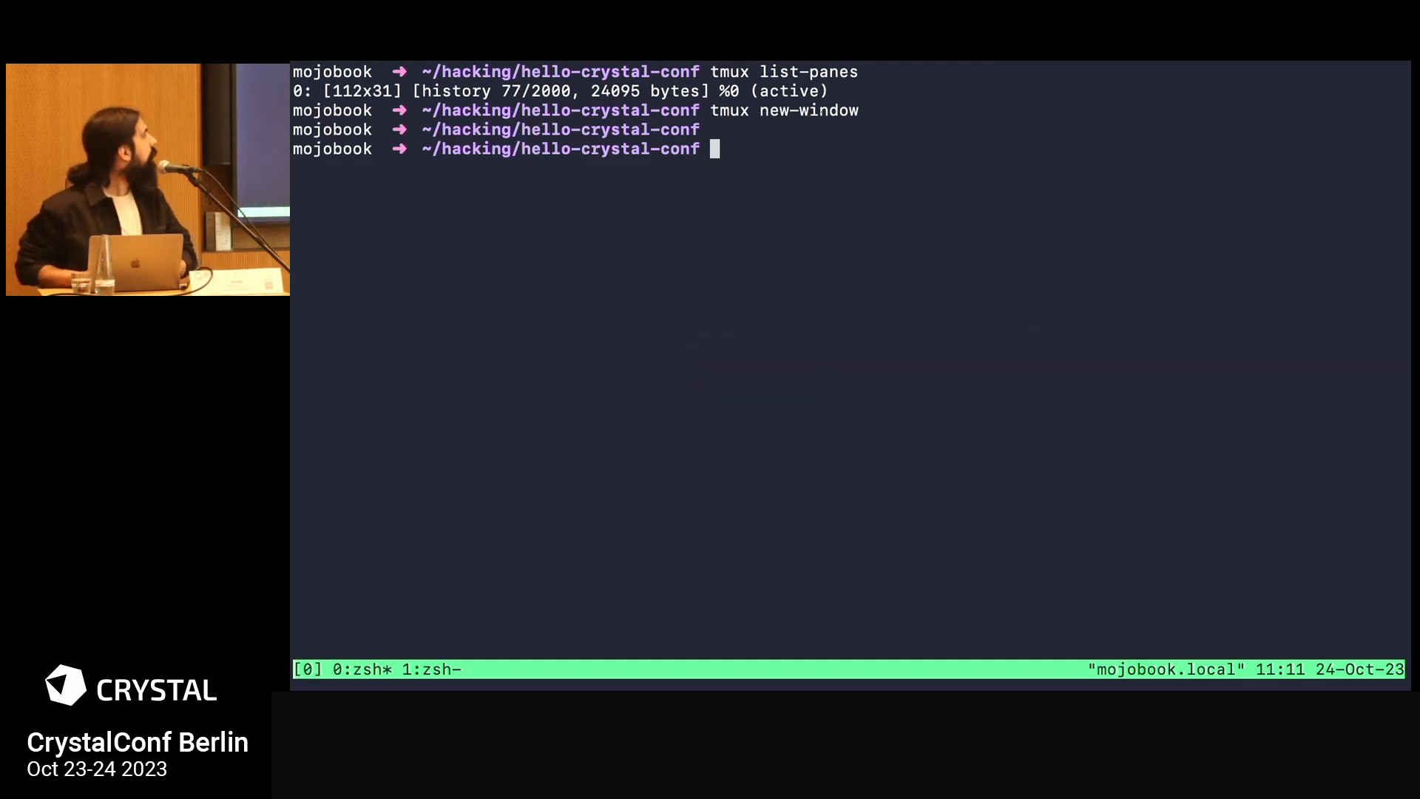
Step: Switch from iTerm2 to Keynote to resume the slideshow on the title slide
key(cmd+tab)
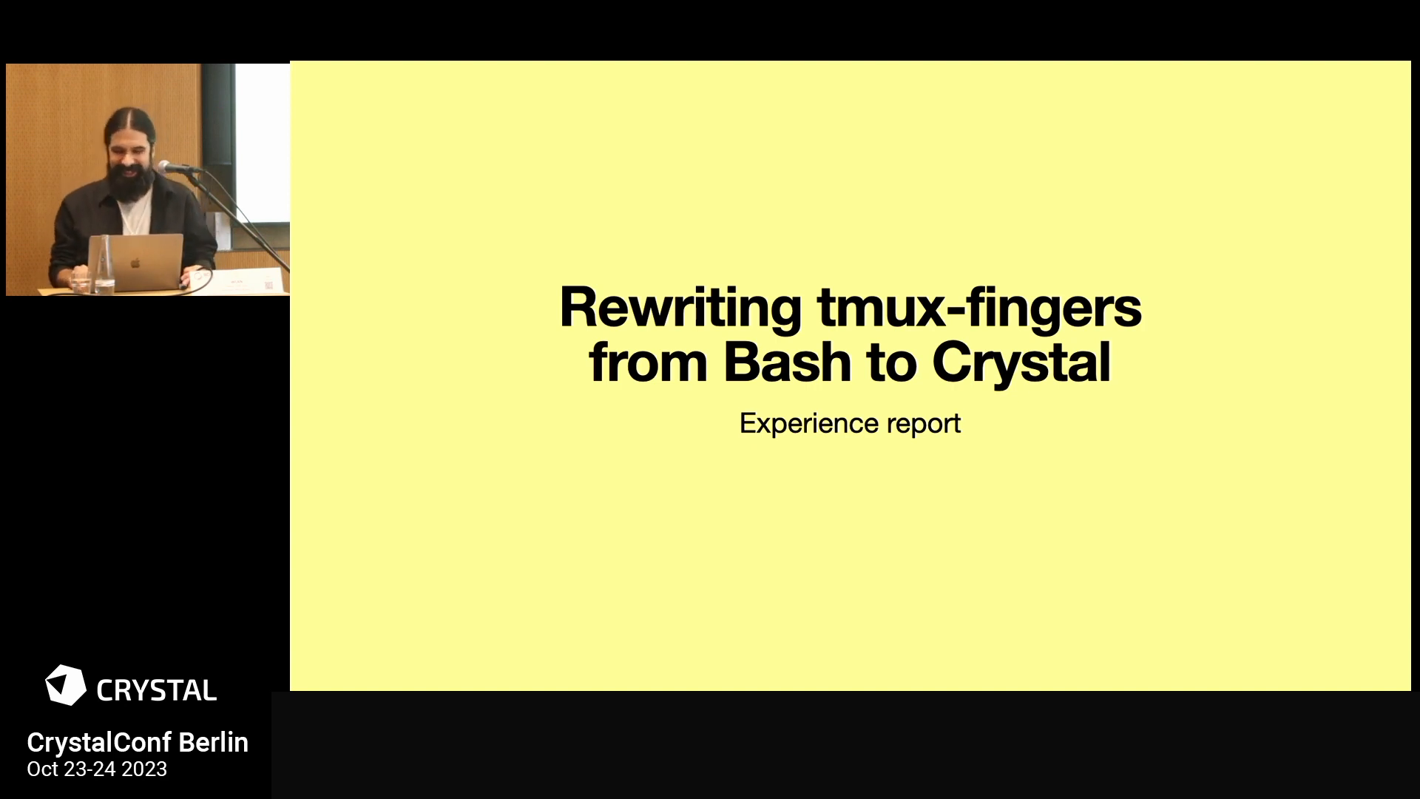
Step: Advance two slides to the one playing the git log terminal recording
key(Right)
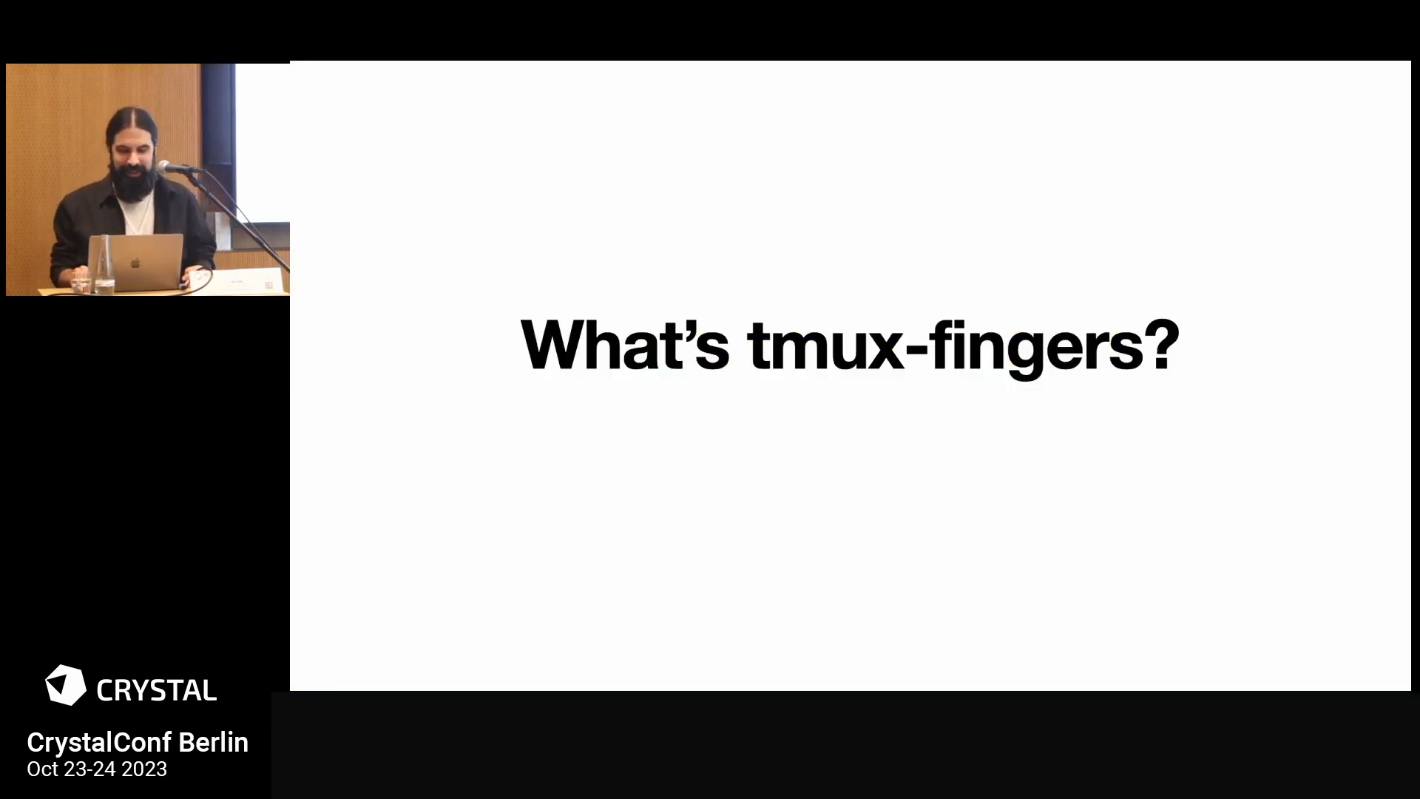
key(Right)
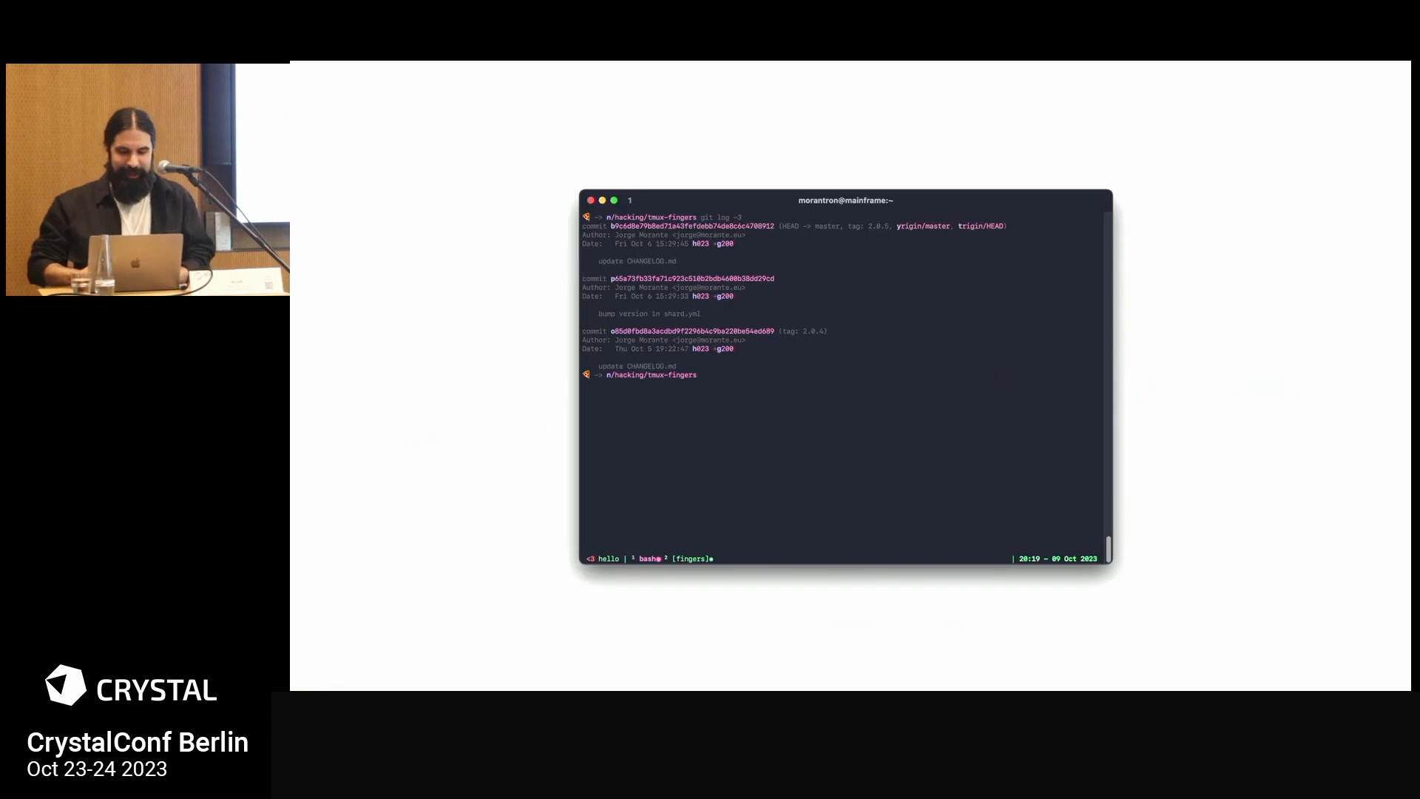
Step: Switch from the Keynote slideshow back to the live iTerm2 session
key(cmd+tab)
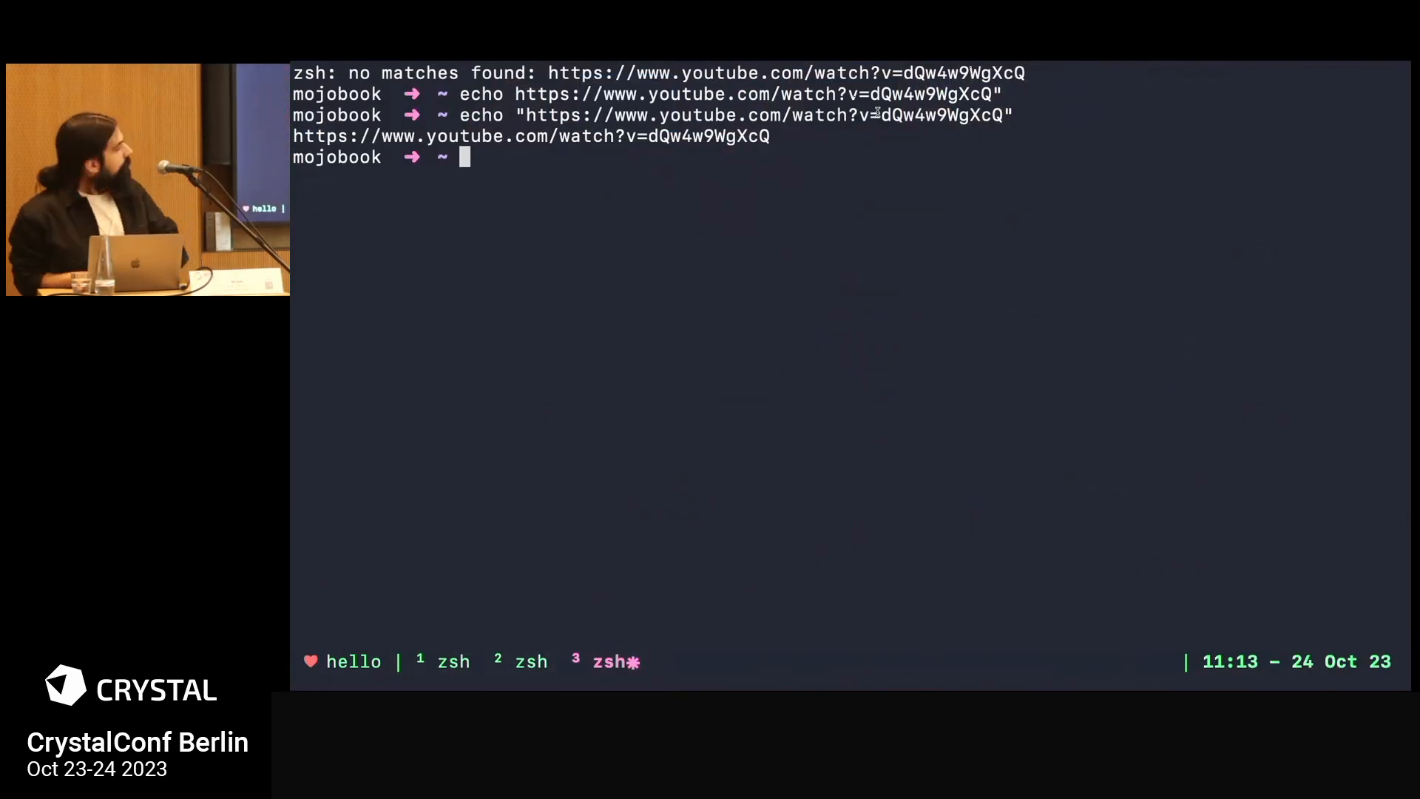
Step: Switch to the tmux-fingers window, run git log -3 and quit the pager to prepare a git show
key(ctrl+b)
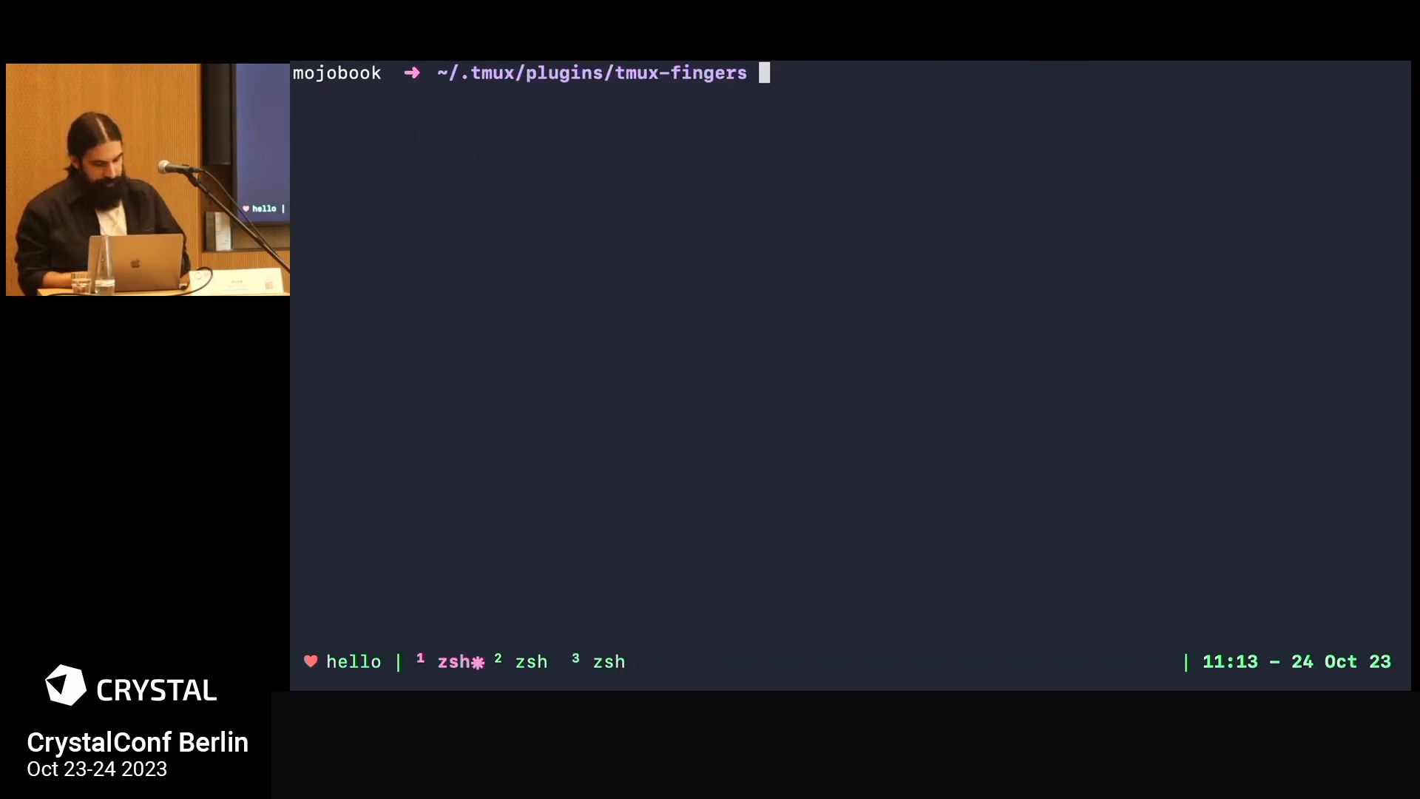
text(g)
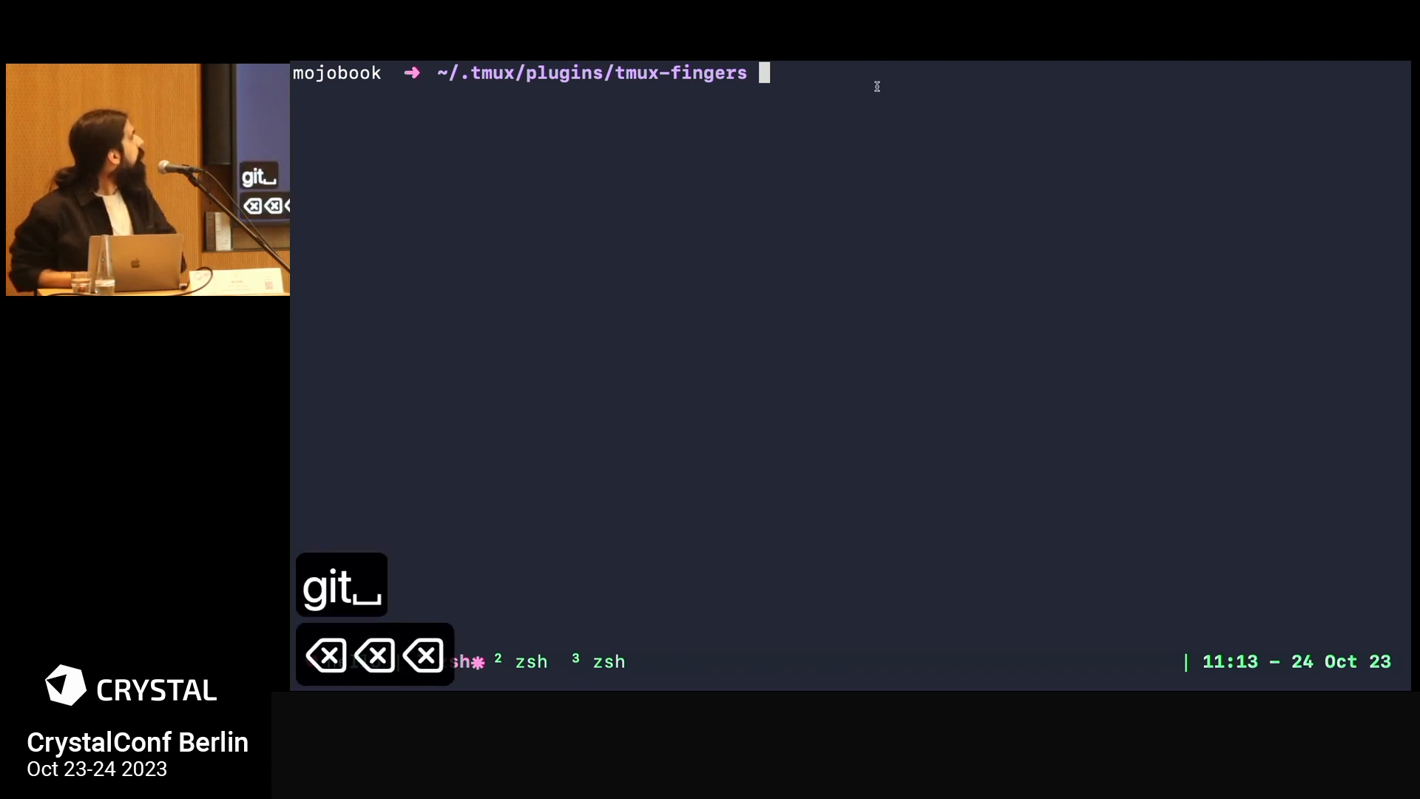
text(git log -3)
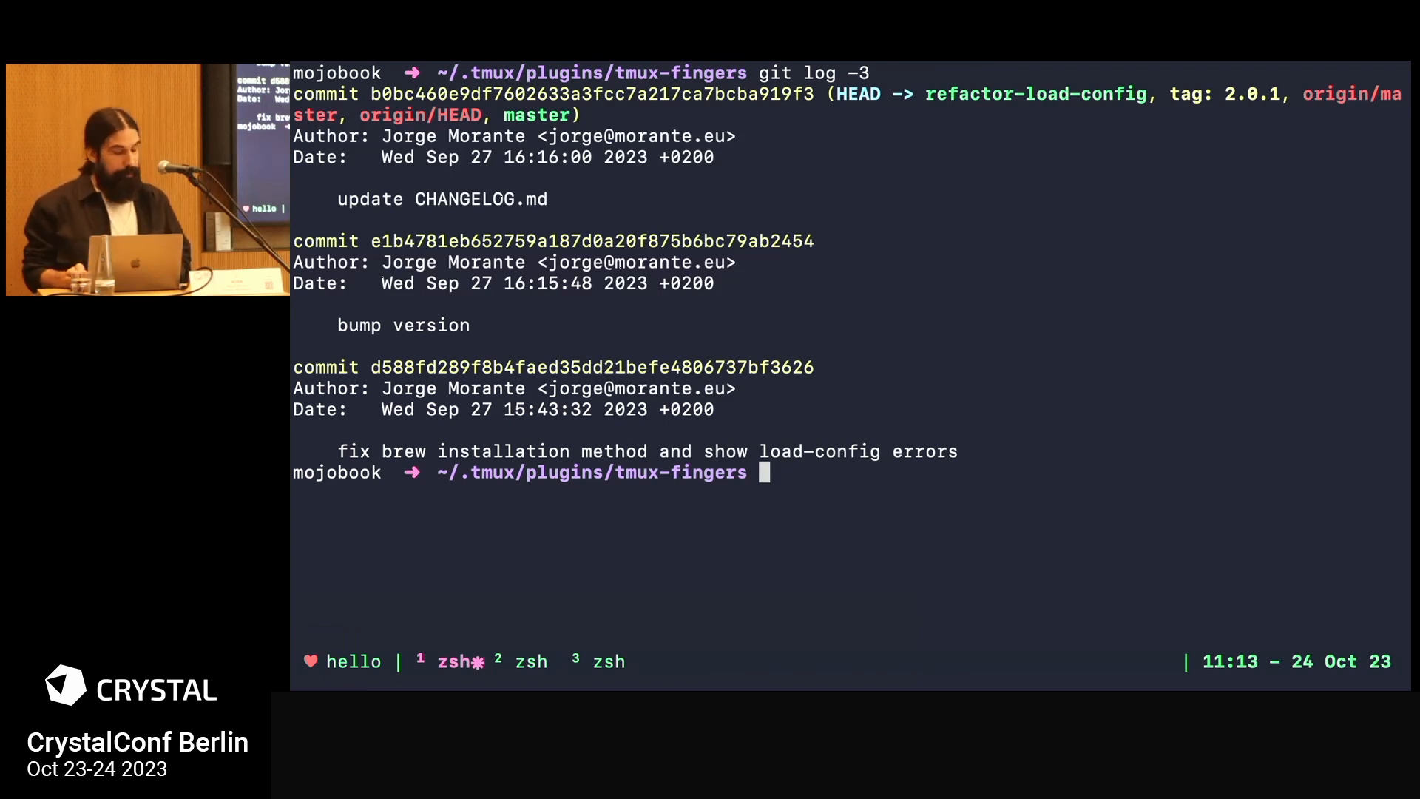
key(ctrl+a)
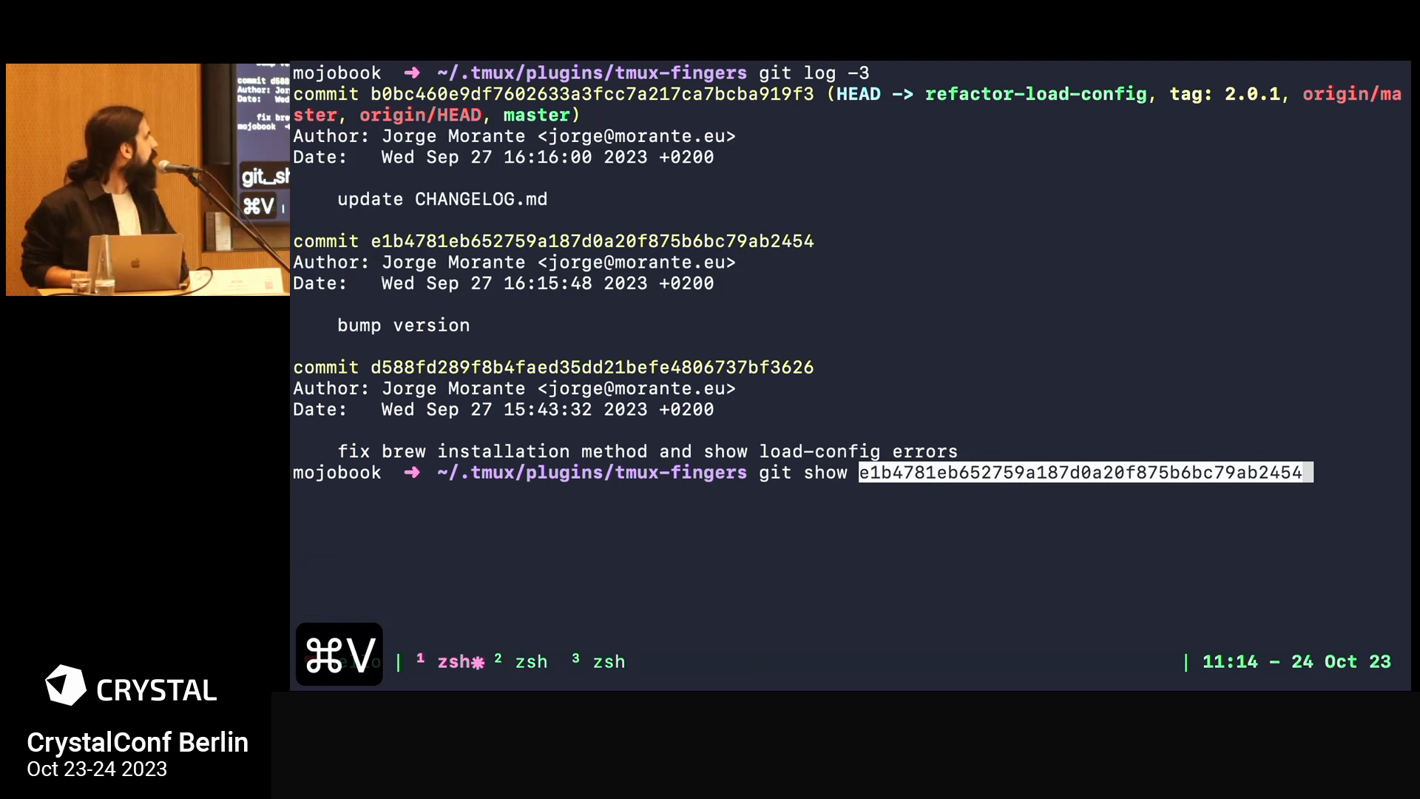
text(q)
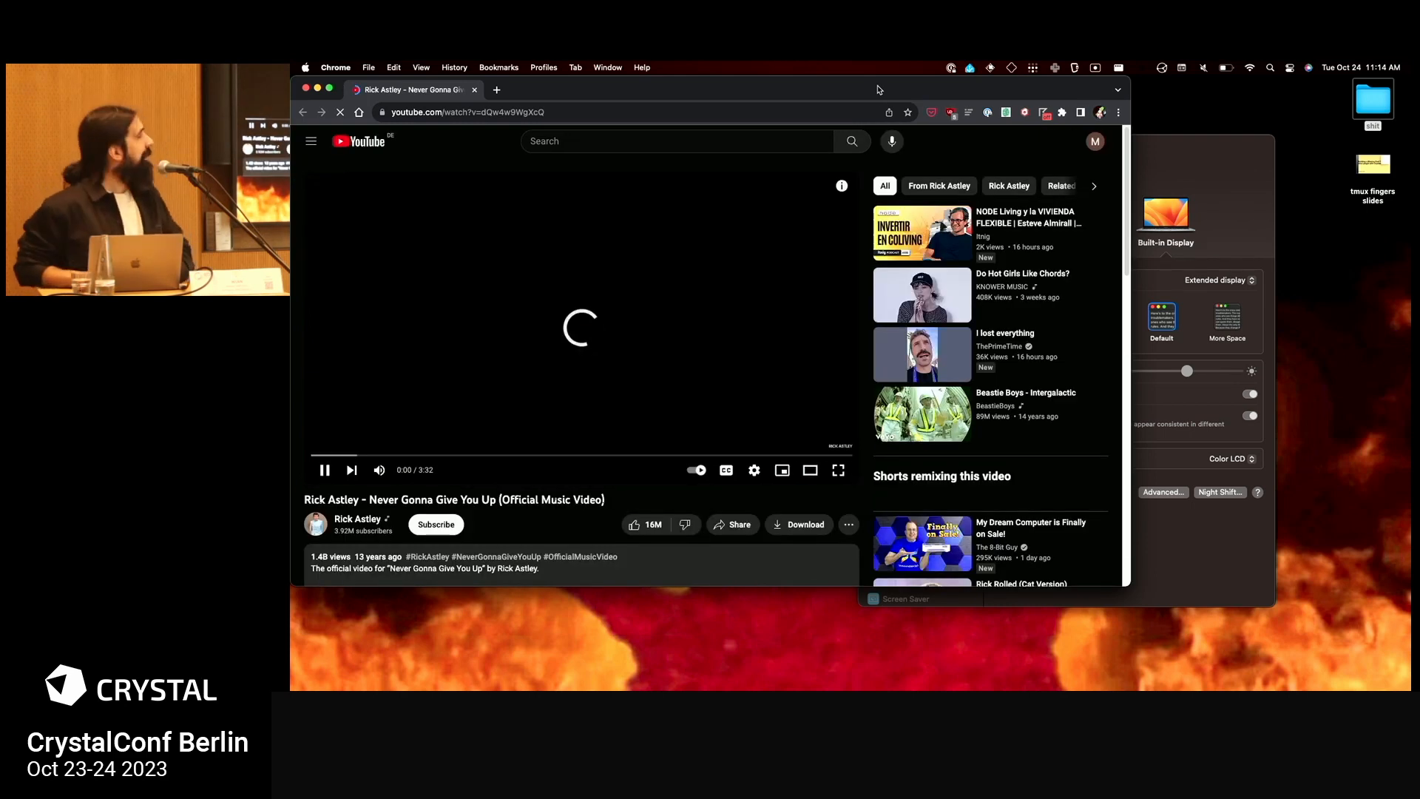
Step: Close the YouTube video tab and switch back toward the terminal and slides
key(cmd+w)
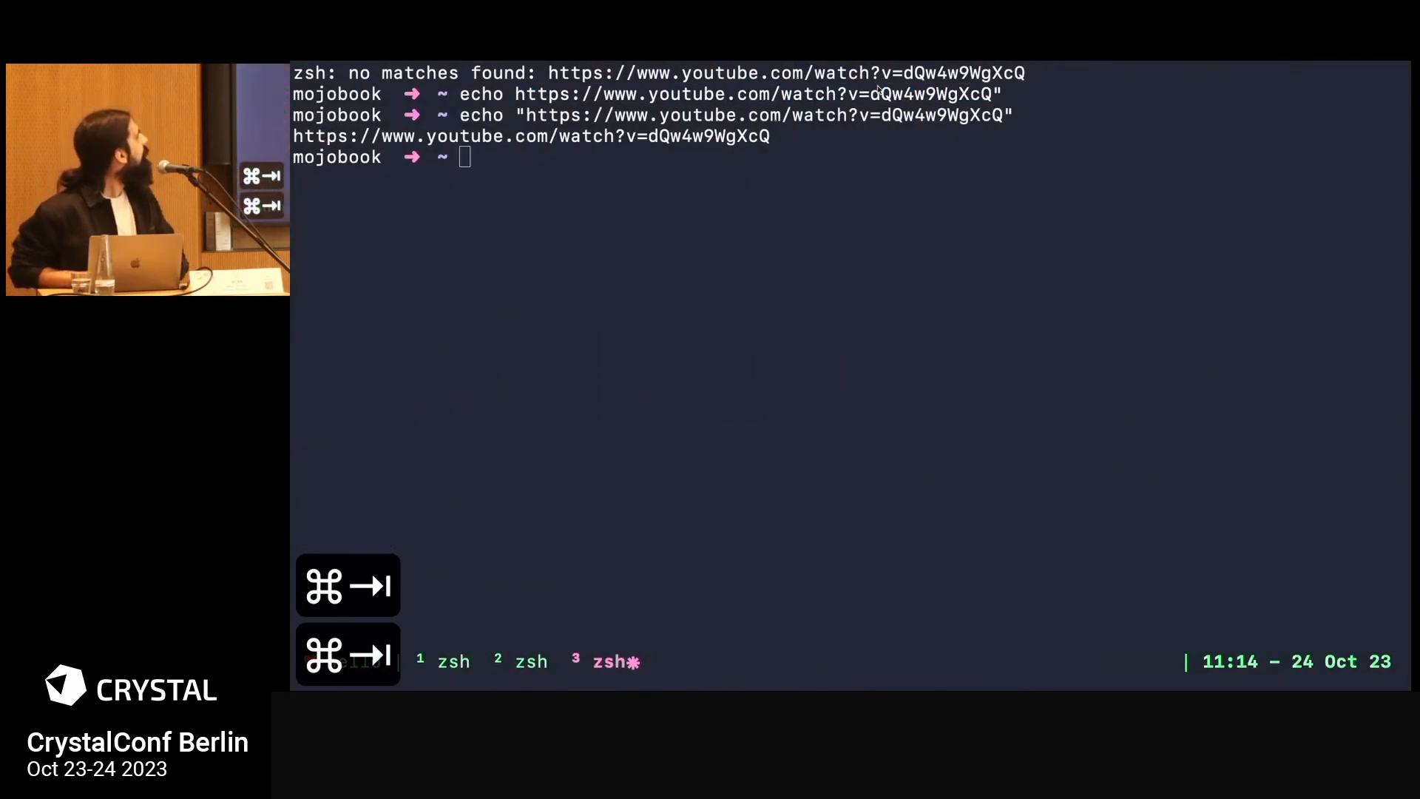
key(cmd+tab)
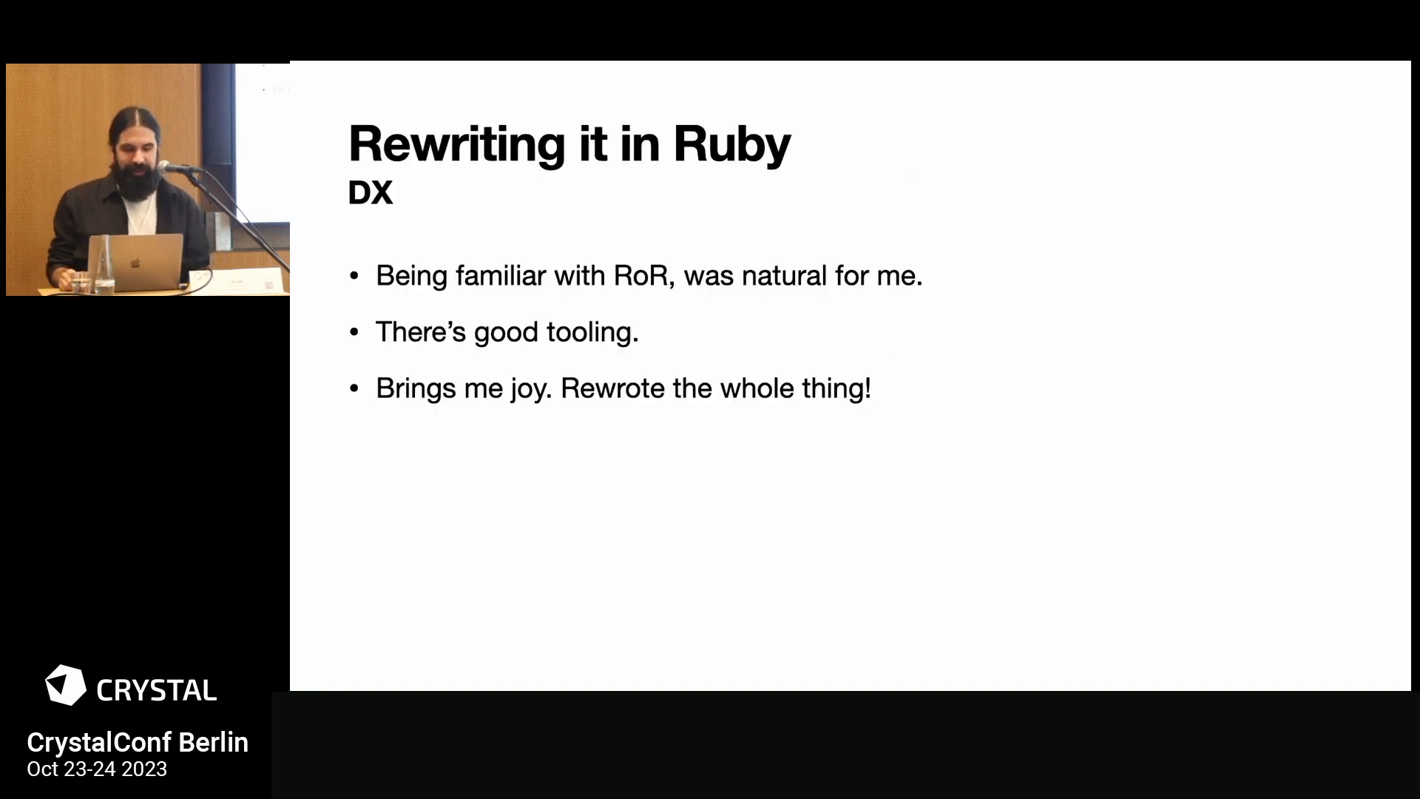
Step: Advance to the 'Rewriting it in Ruby – DX' slide listing familiarity, tooling and joy
key(Right)
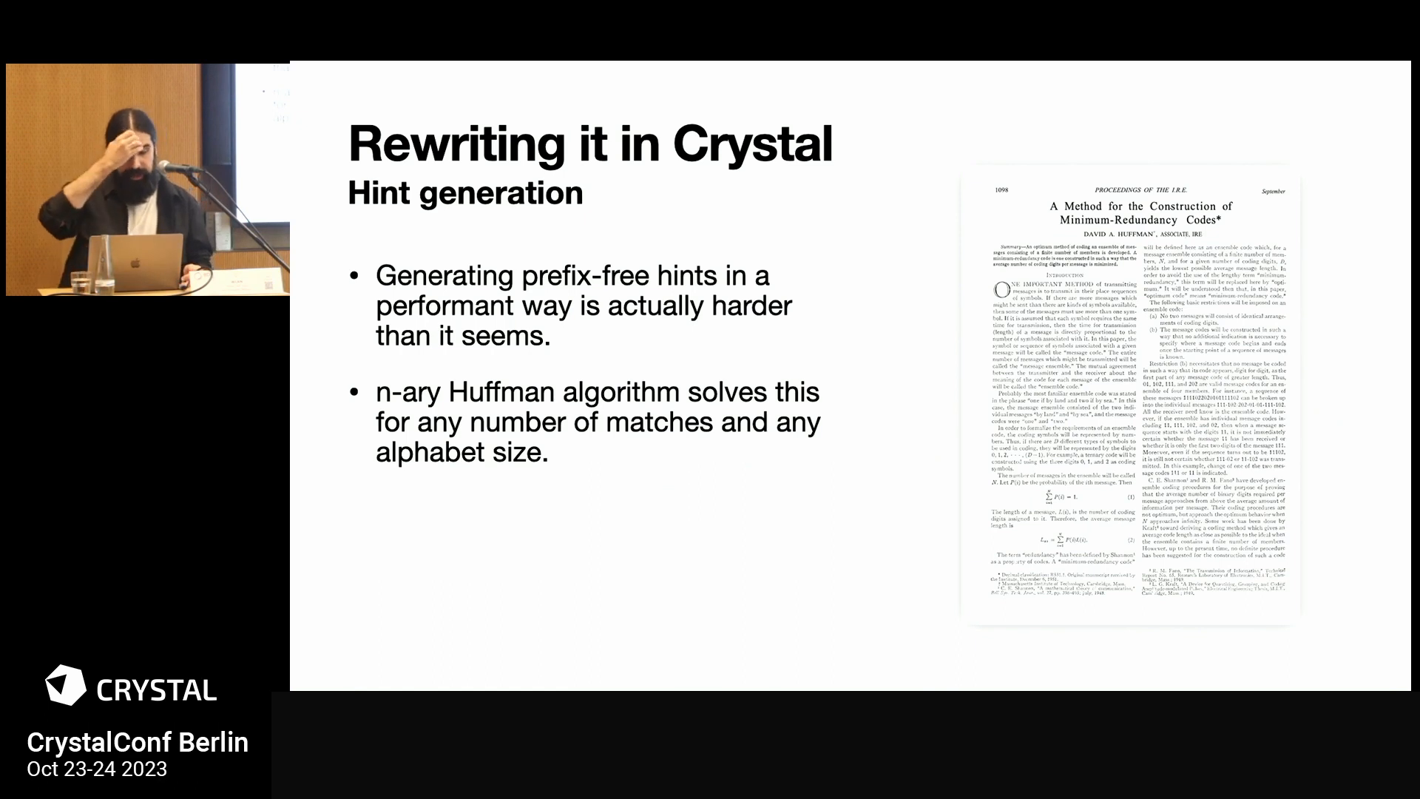
key(Right)
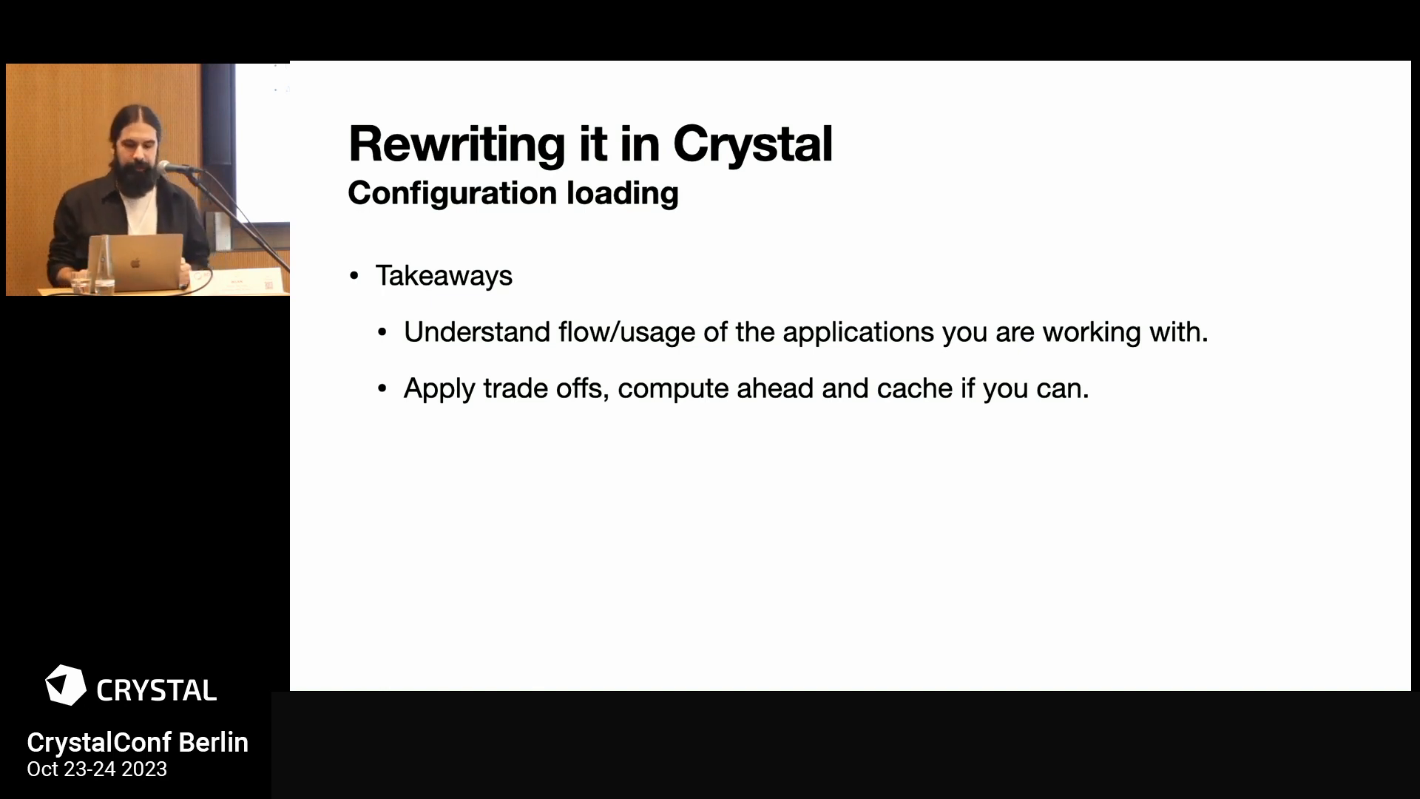
Step: Advance to the 'Optimizing tmux calls' slide showing the PersistentShell code example
key(Right)
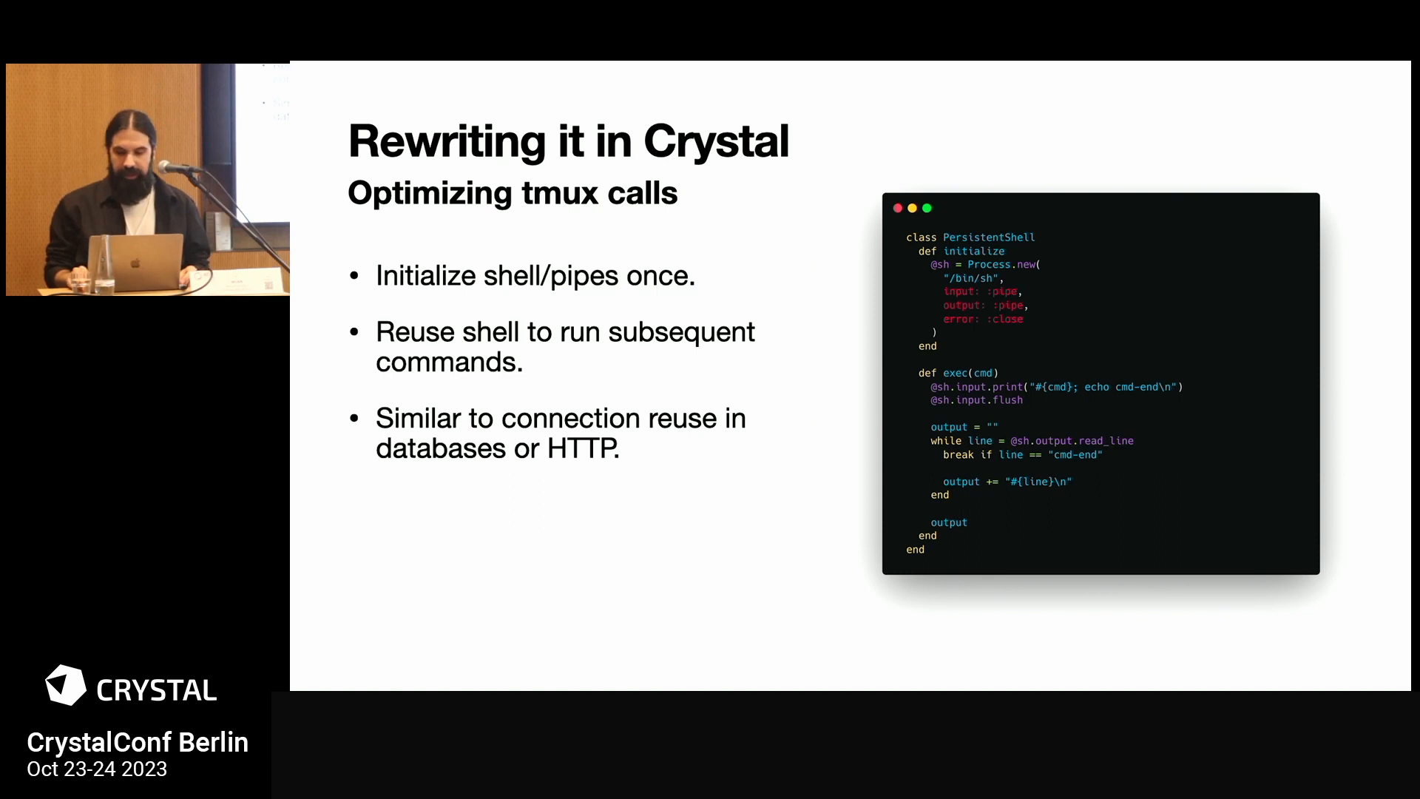